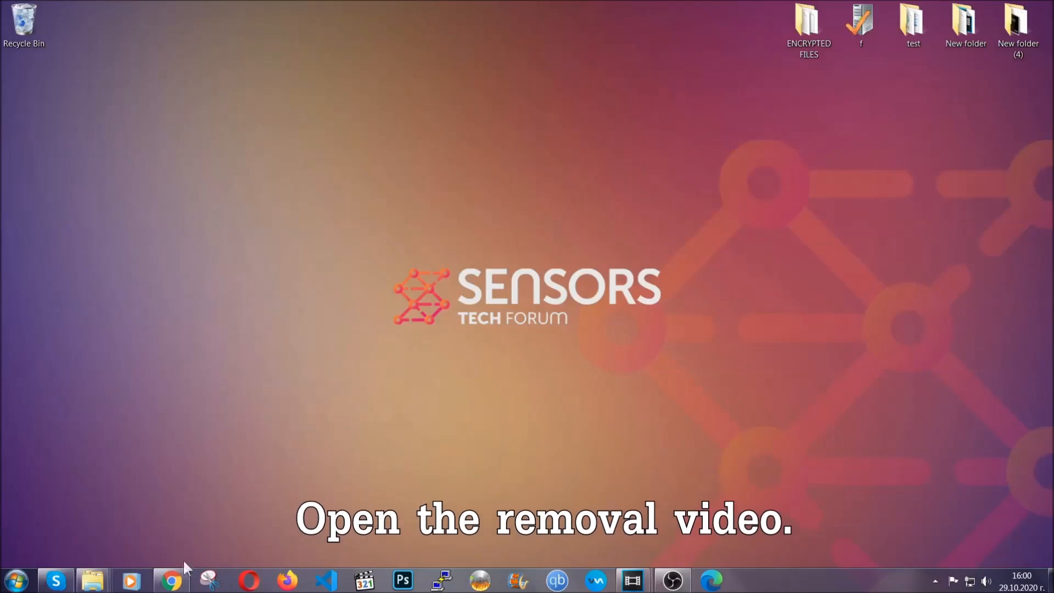
- Follow the YouTube video's Full Removal Guide link and download the SpyHunter 5 removal tool
left_click(169, 580)
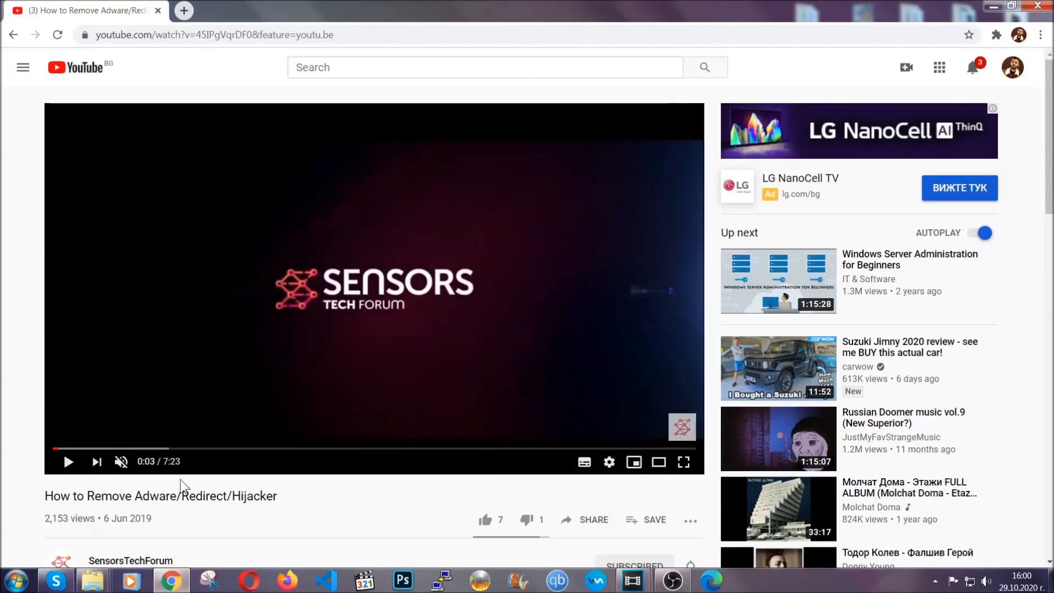
scroll("down", 3)
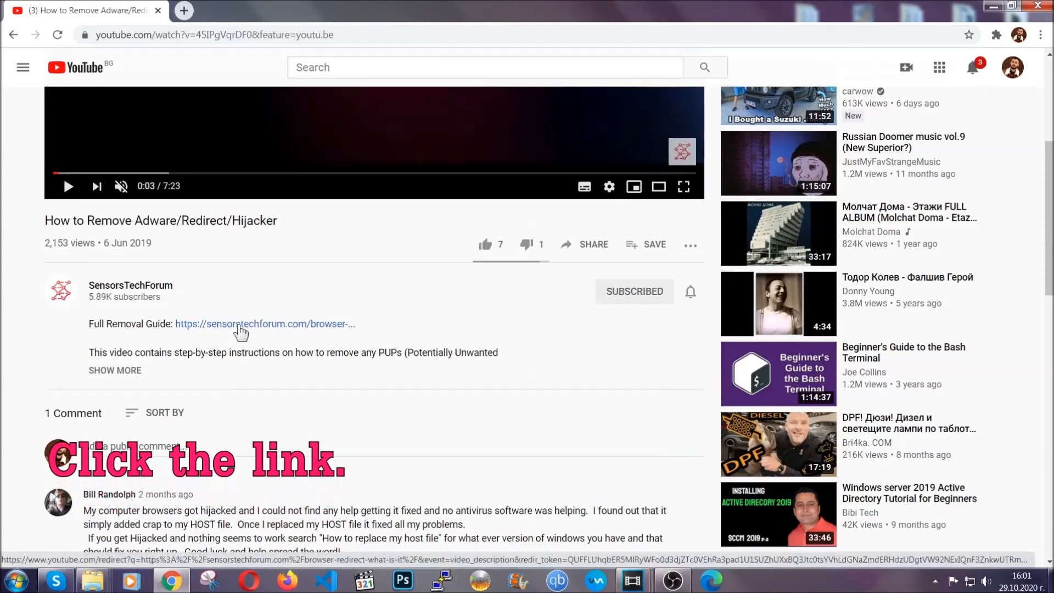
left_click(264, 323)
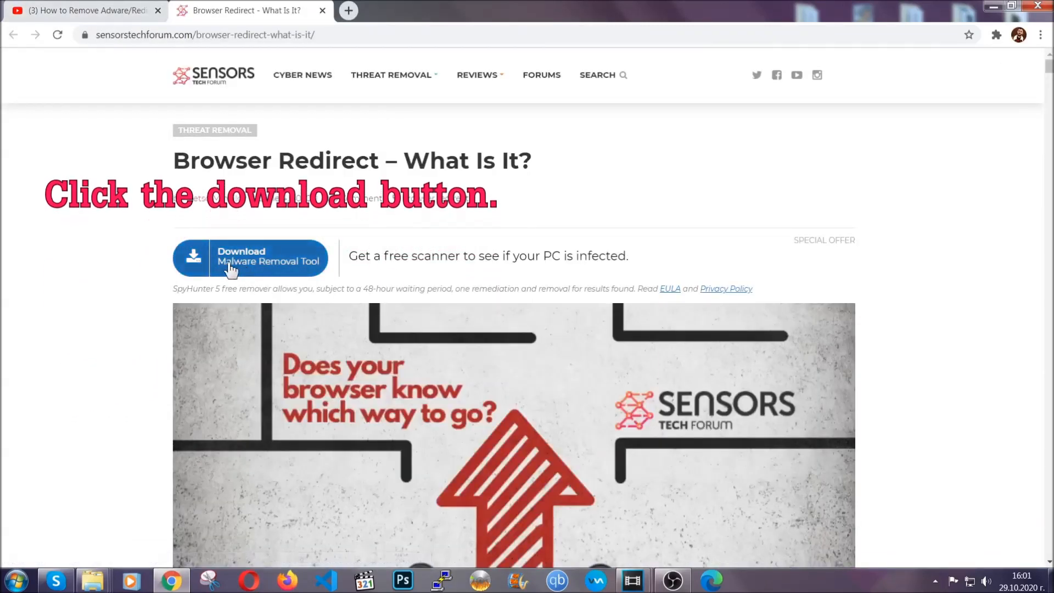
left_click(249, 258)
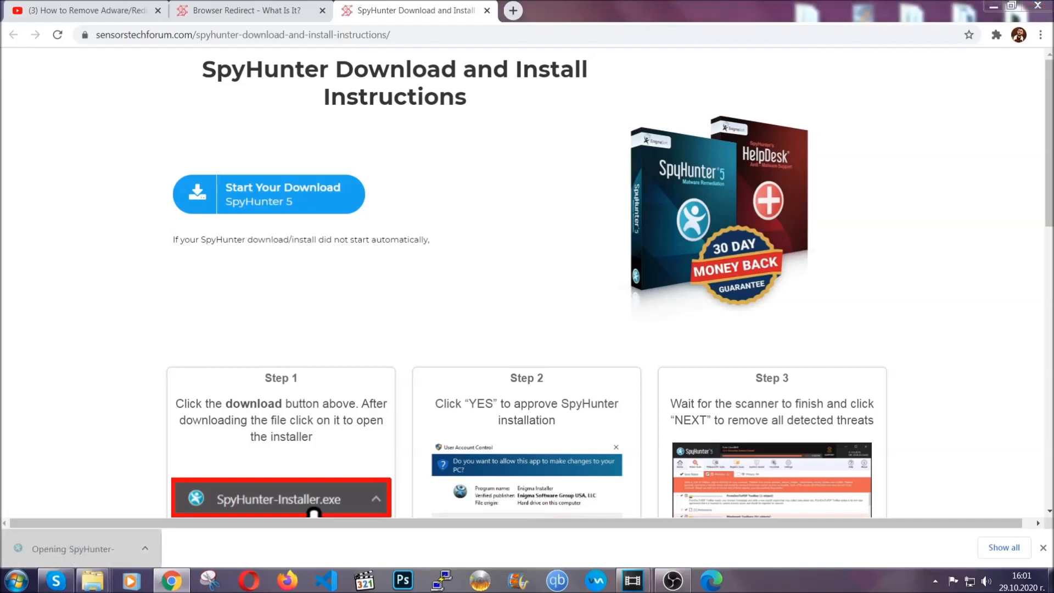
- Run SpyHunter-Installer.exe, choose English, and continue installing SpyHunter 5
left_click(267, 499)
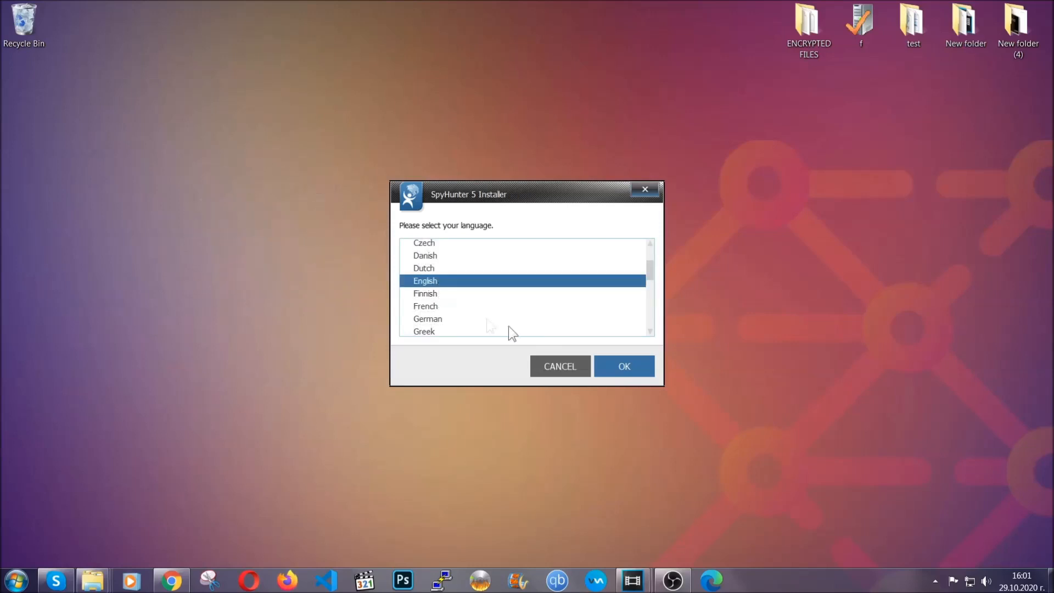
left_click(623, 366)
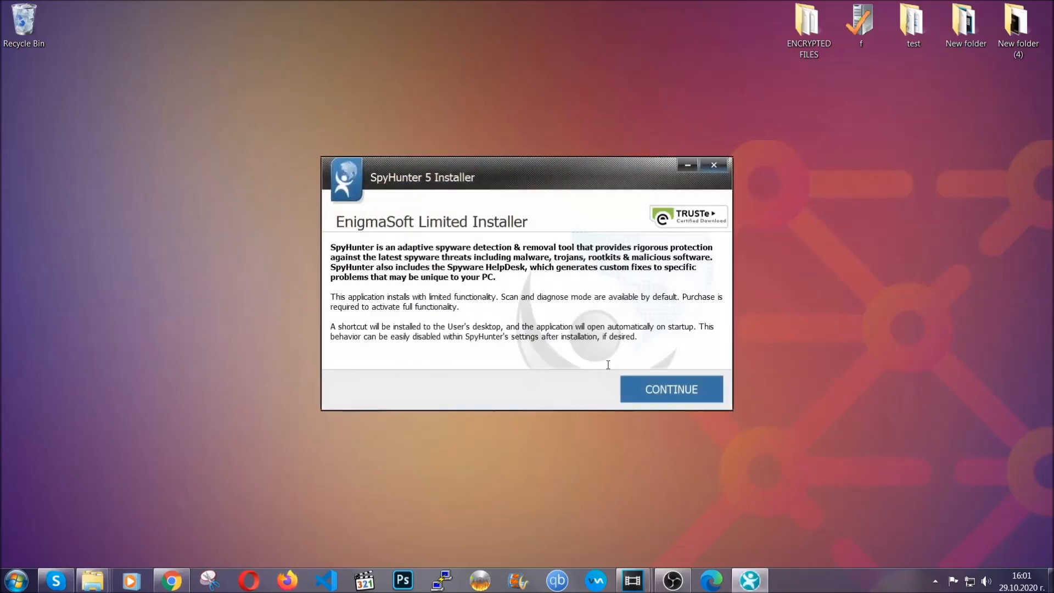
left_click(670, 388)
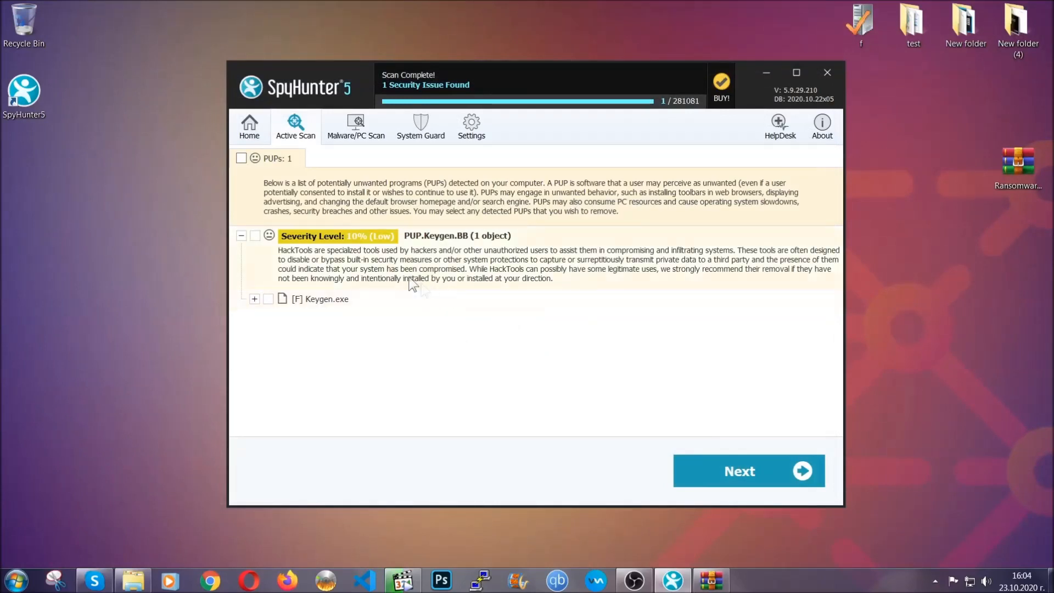
- Move past the SpyHunter 5 scan results reporting one unwanted program
left_click(240, 158)
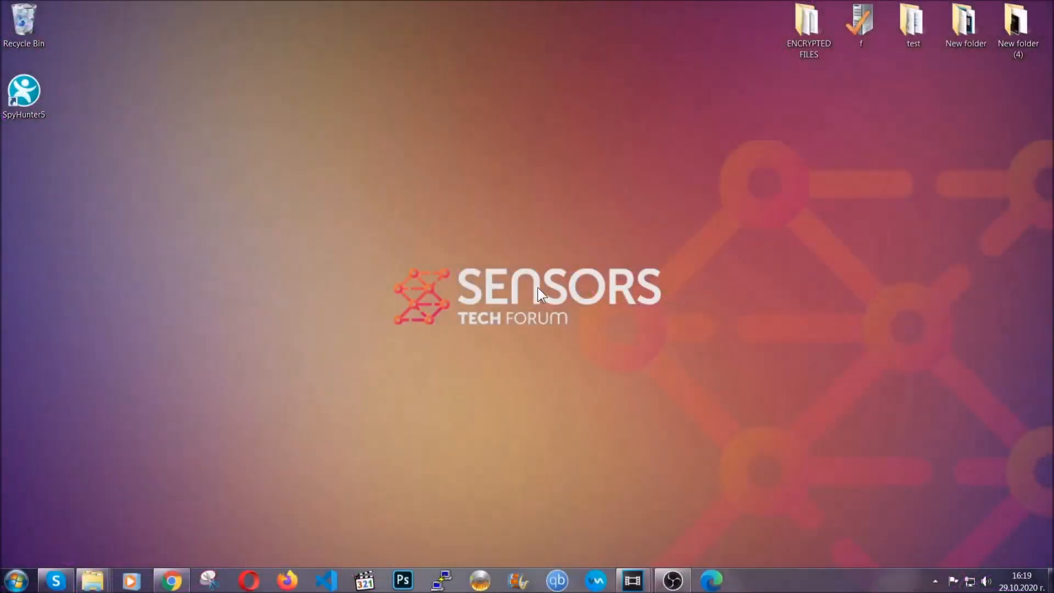
- Run APPWIZ.CPL, select SUSPICIOUS PROGRAM and choose Uninstall/Change
key("Win+r")
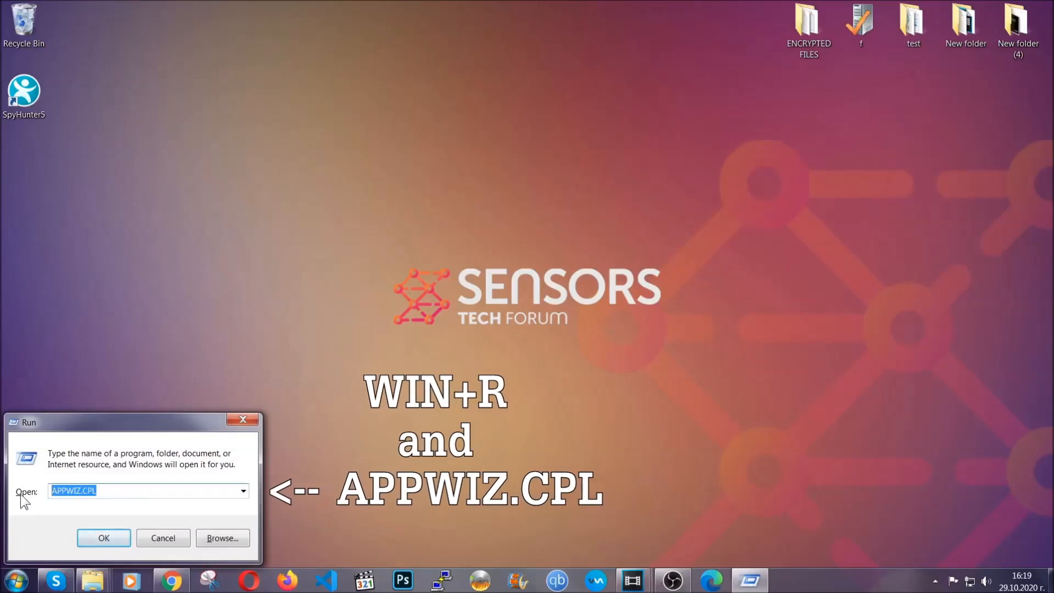
left_click(104, 538)
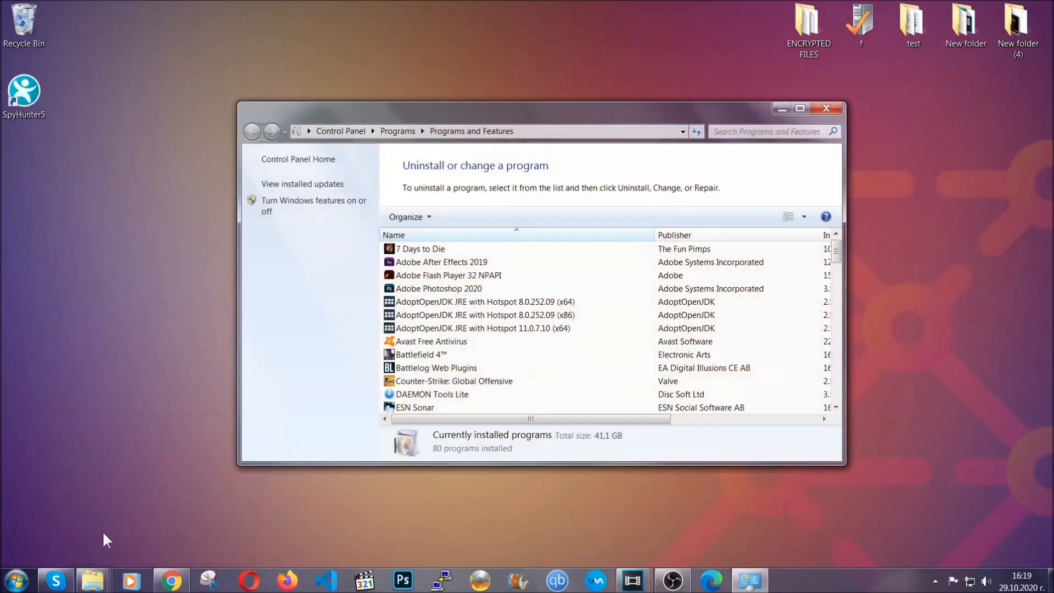
scroll("down", 3)
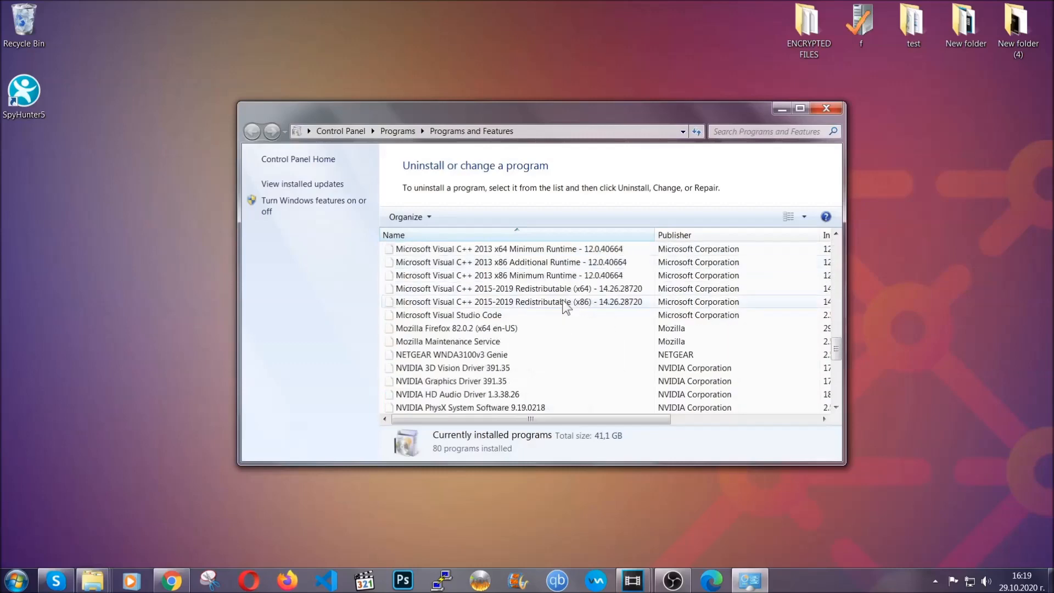
scroll("down", 3)
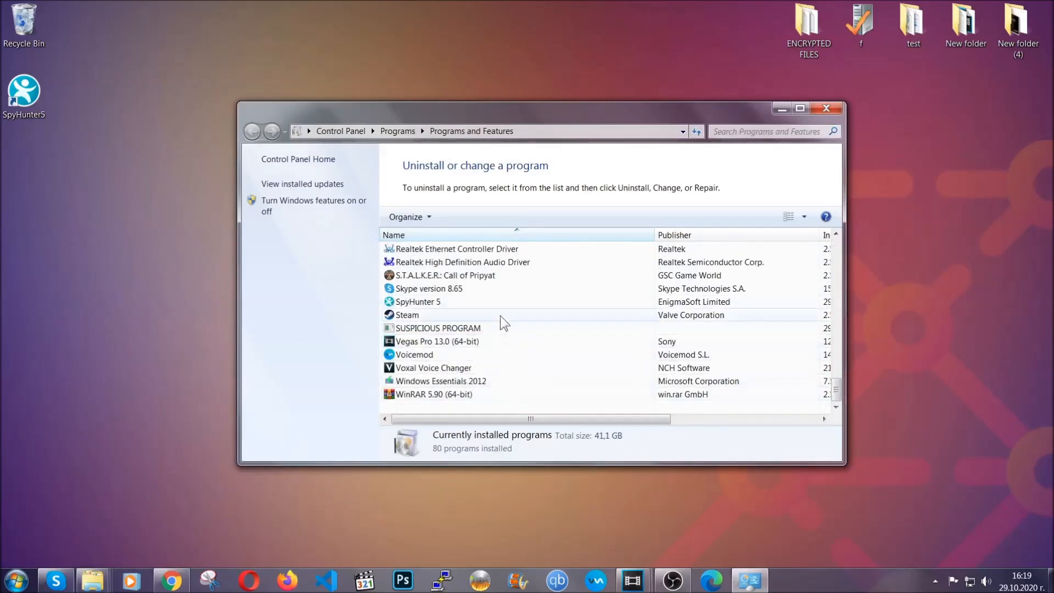
left_click(437, 328)
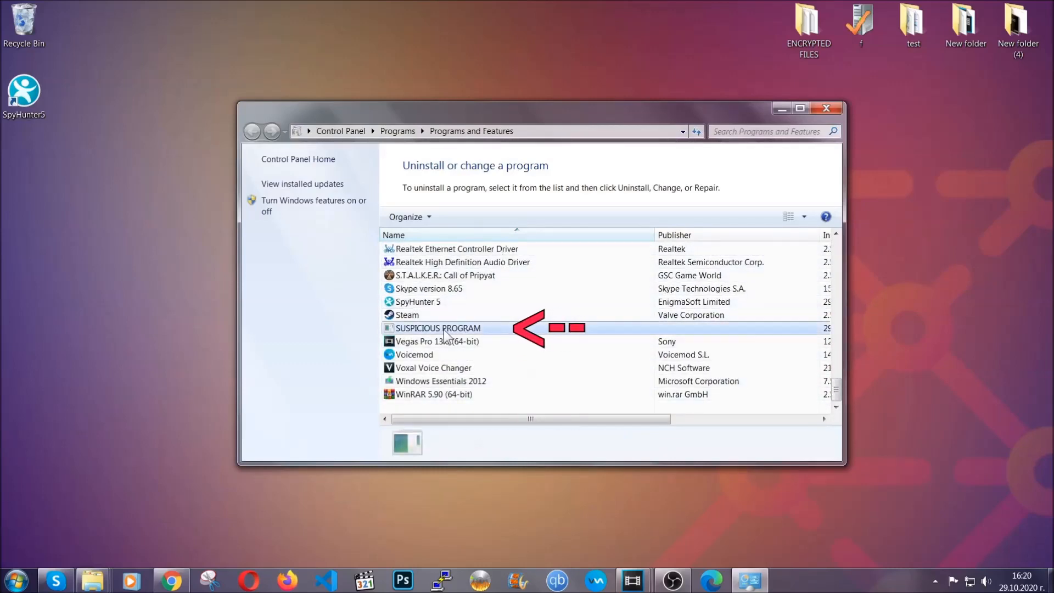
left_click(437, 328)
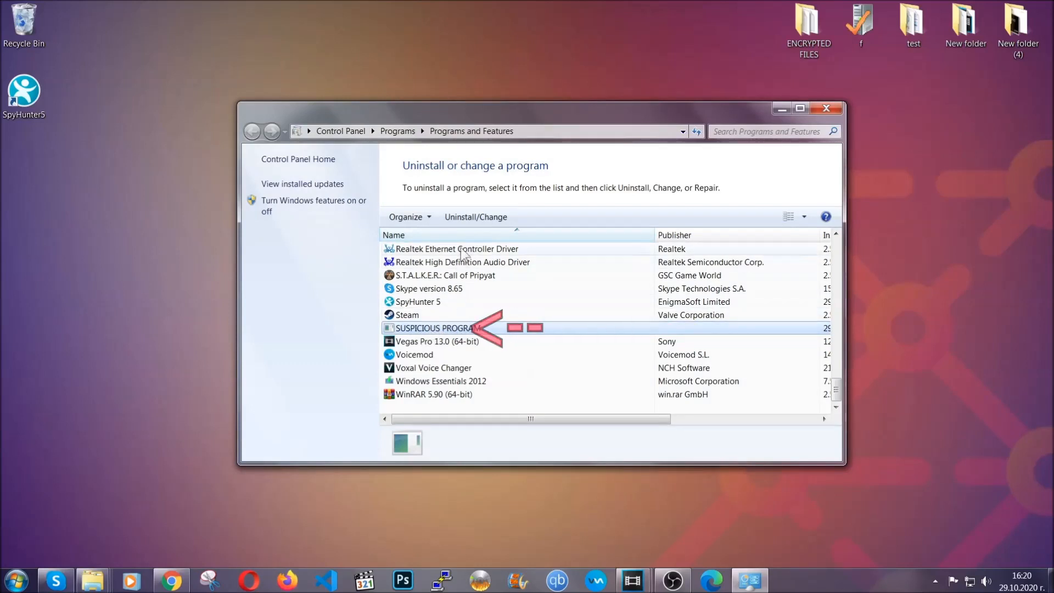
left_click(476, 217)
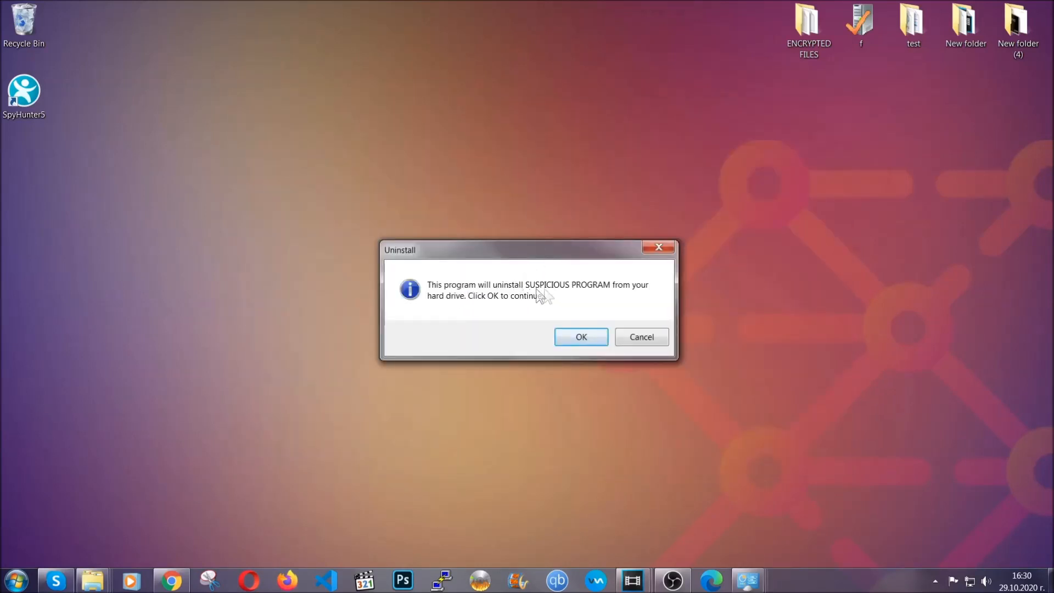
- Confirm removing SUSPICIOUS PROGRAM and dismiss the success message
left_click(581, 336)
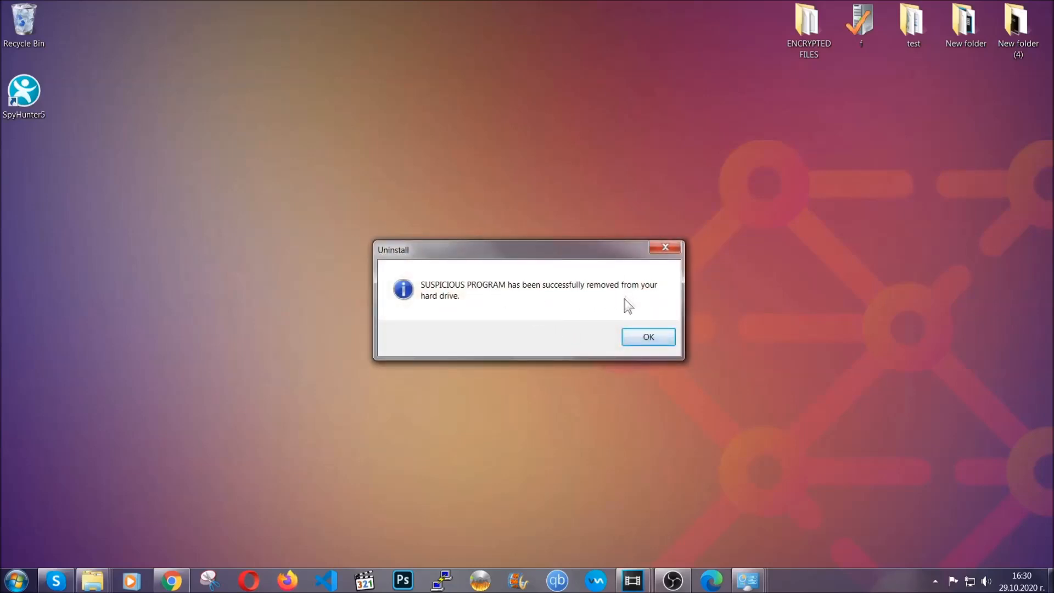
left_click(648, 336)
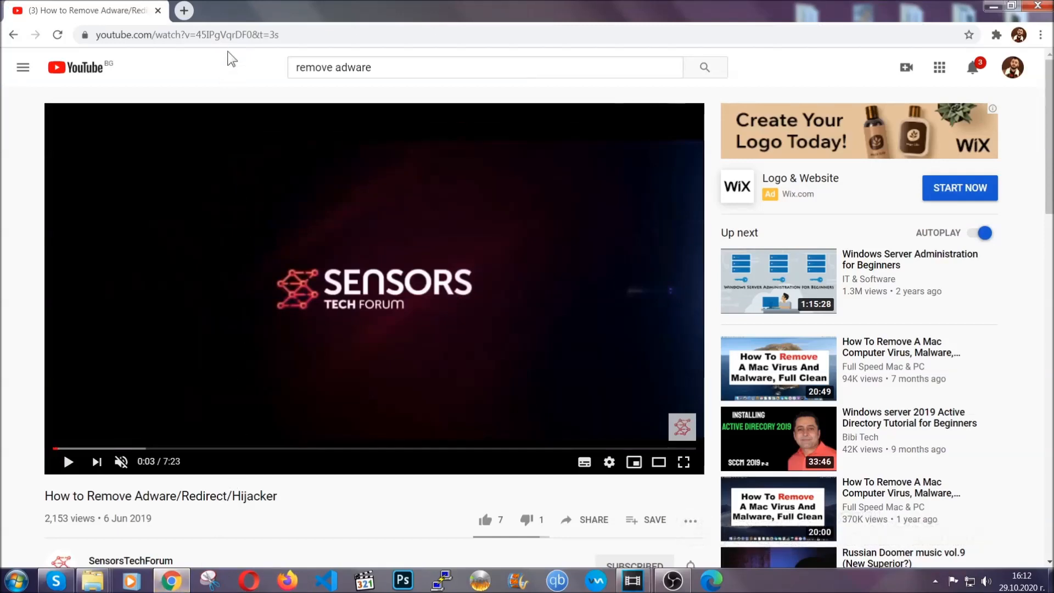
- Clear Chrome's all-time history, cookies and cache, leaving Passwords unticked
type("chrome://settings/clearbrowserdata")
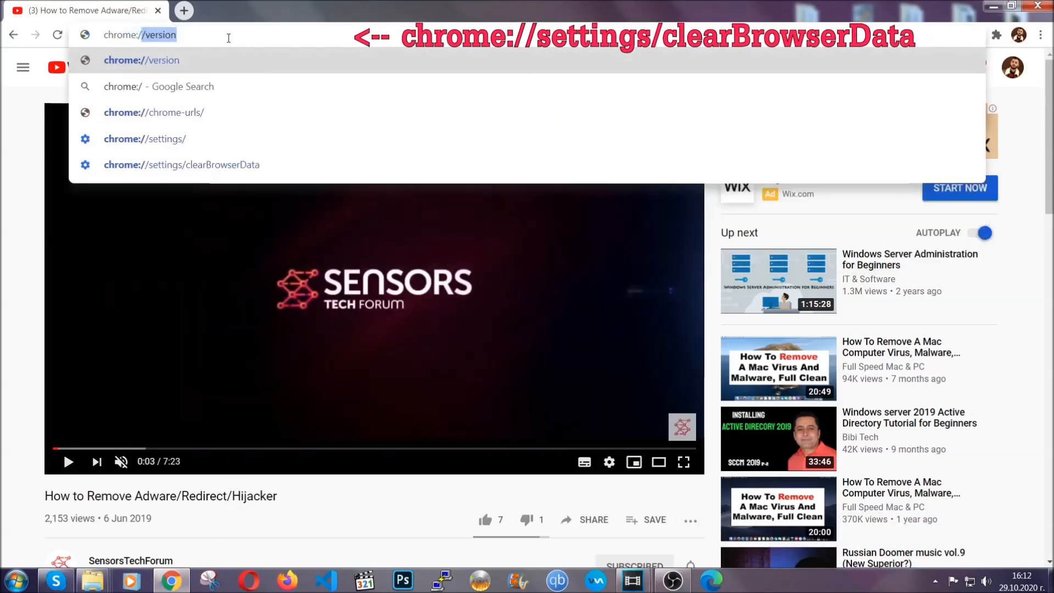
type("chrome://settings/clearBrowserData")
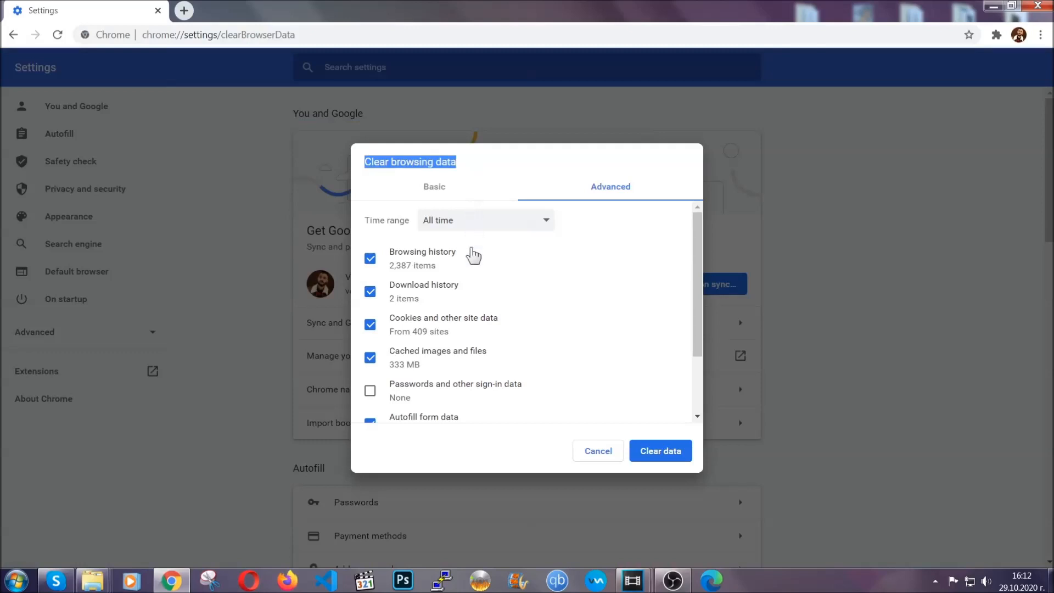
left_click(486, 220)
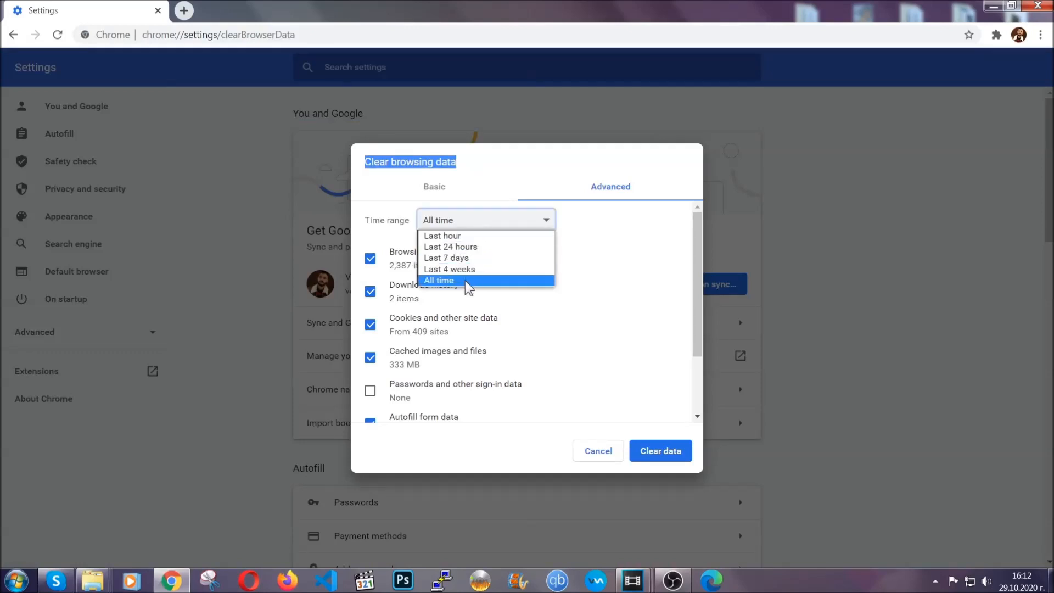
left_click(437, 280)
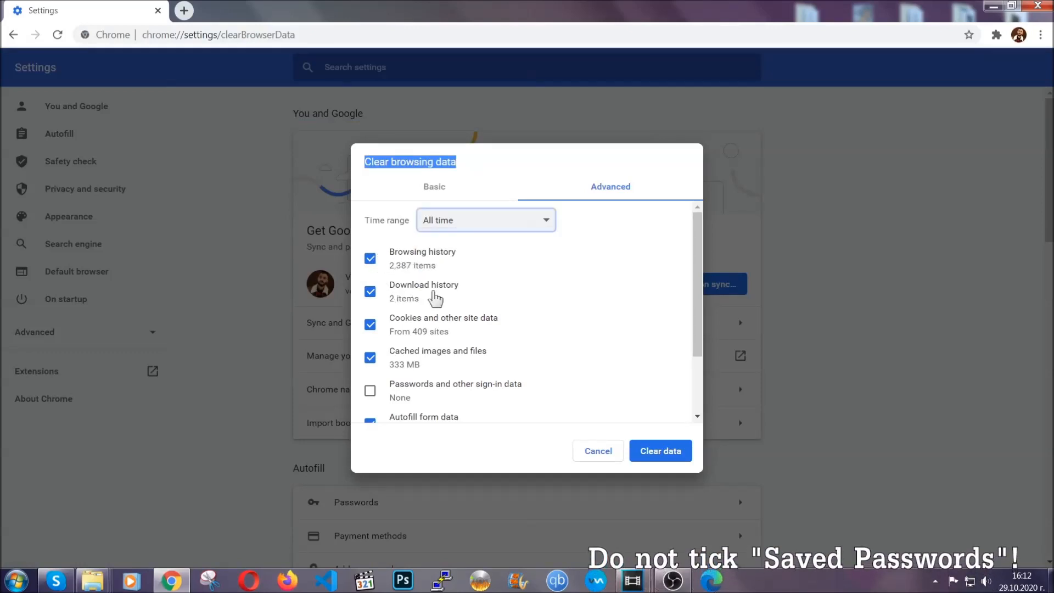
scroll("down", 3)
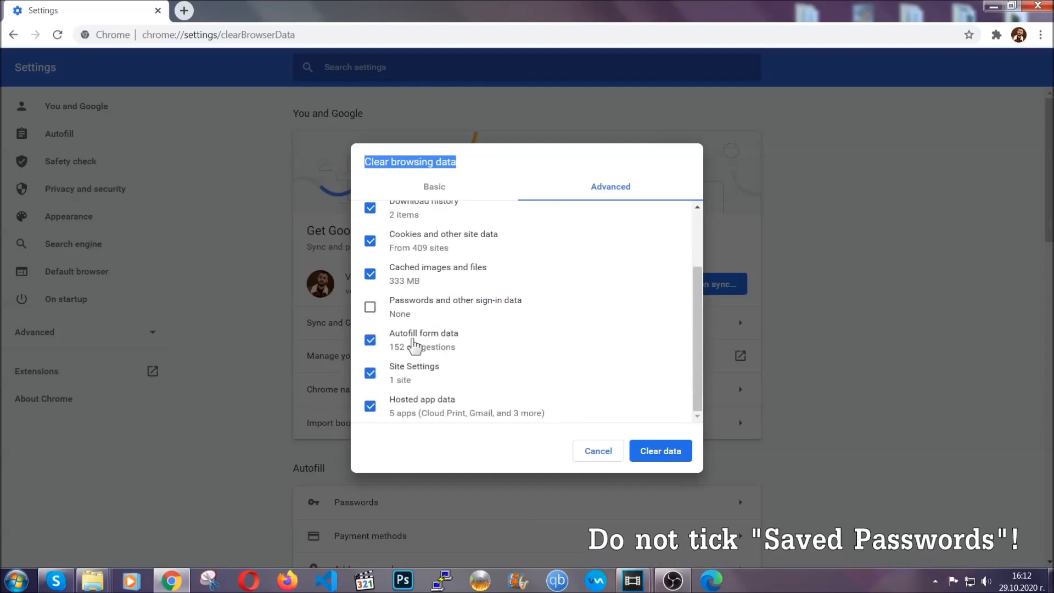
mouse_move(596, 395)
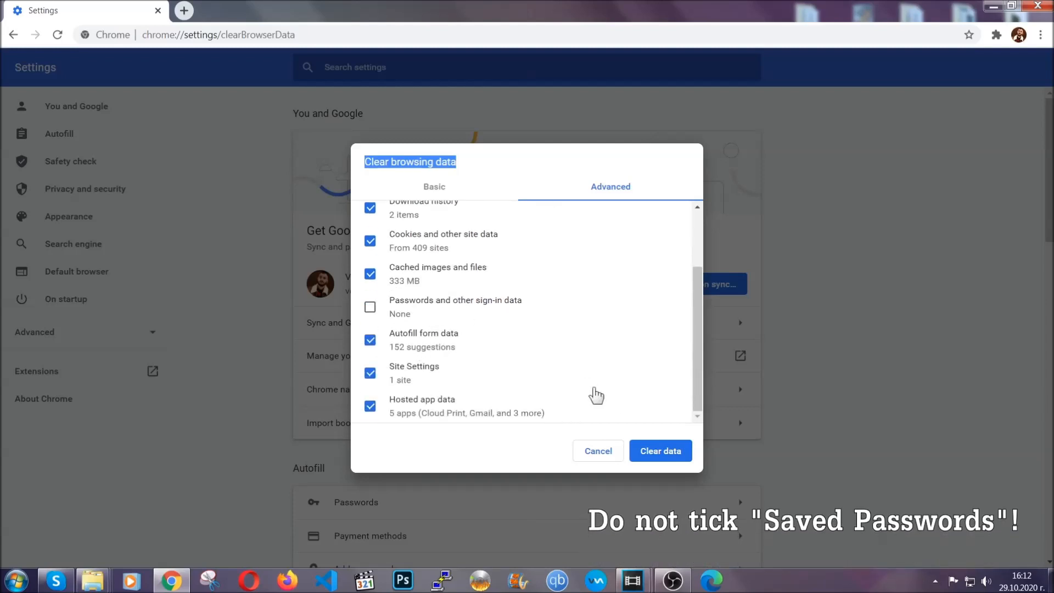
left_click(659, 450)
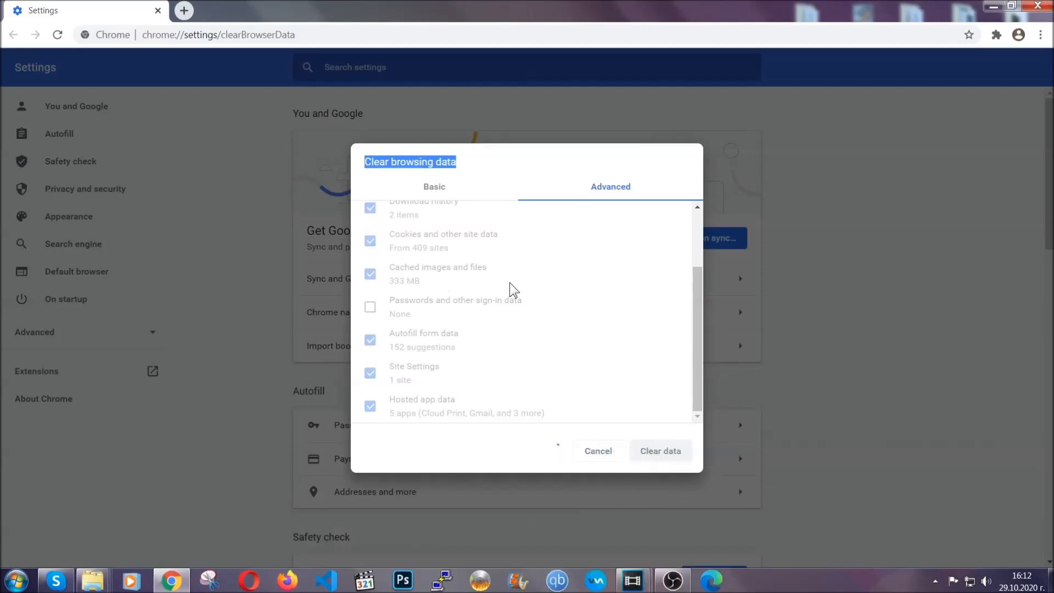
left_click(659, 450)
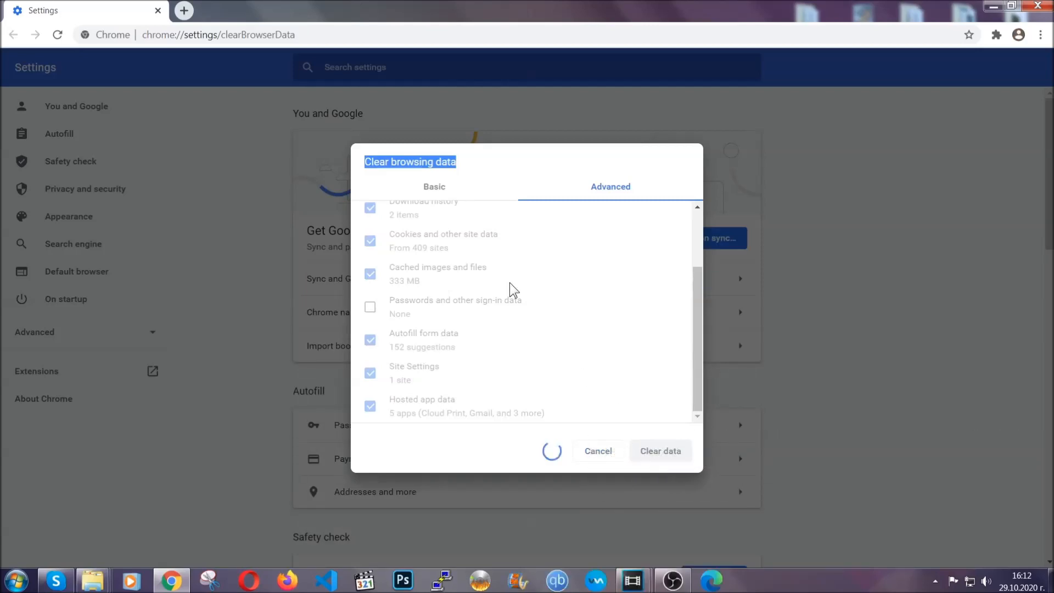
left_click(659, 450)
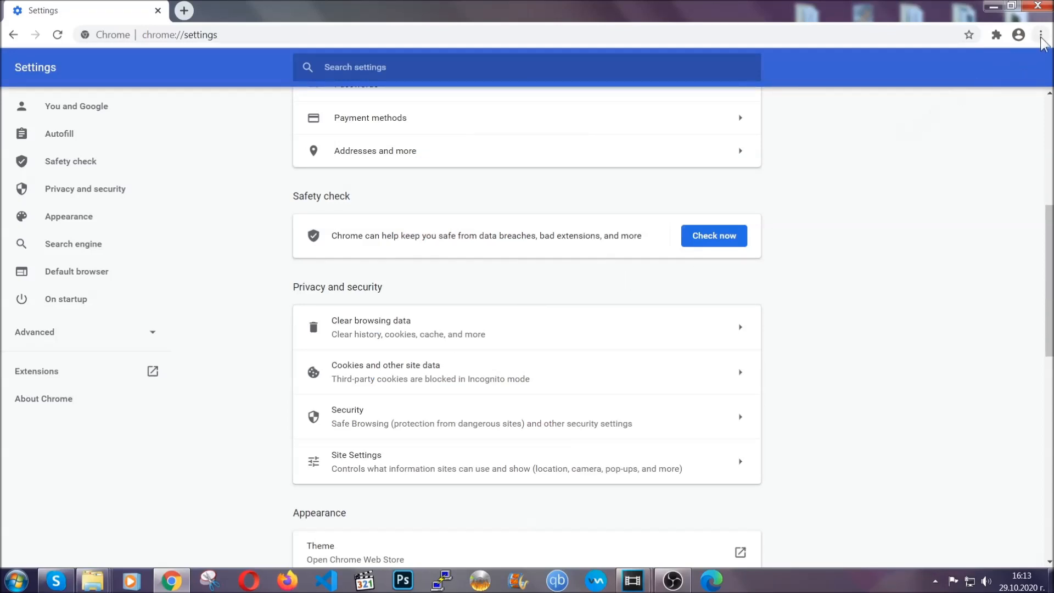
- Remove the Bulk Media Downloader extension from Chrome's Extensions page
left_click(1041, 35)
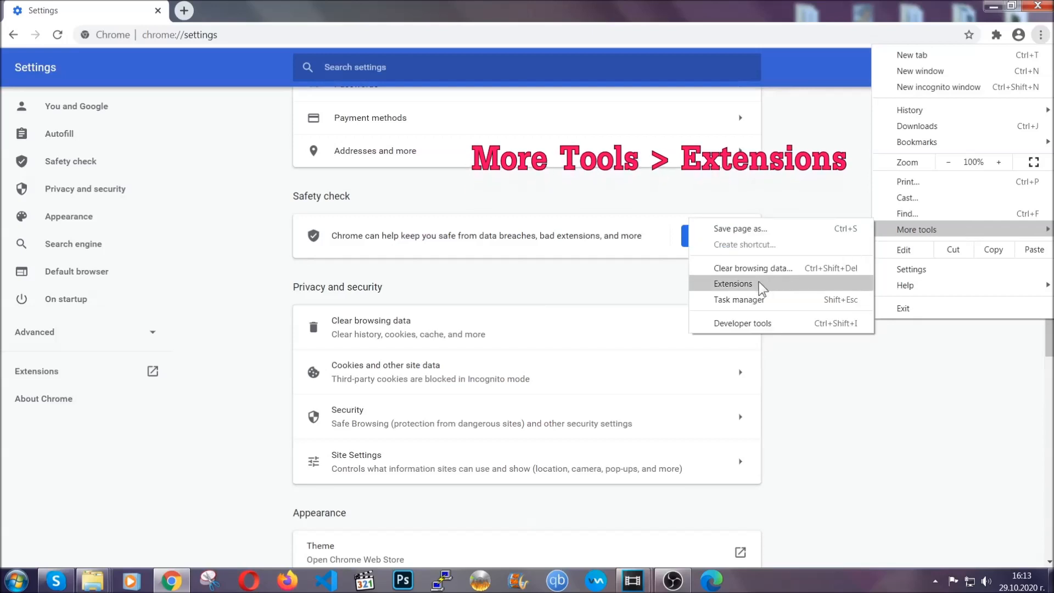
left_click(733, 284)
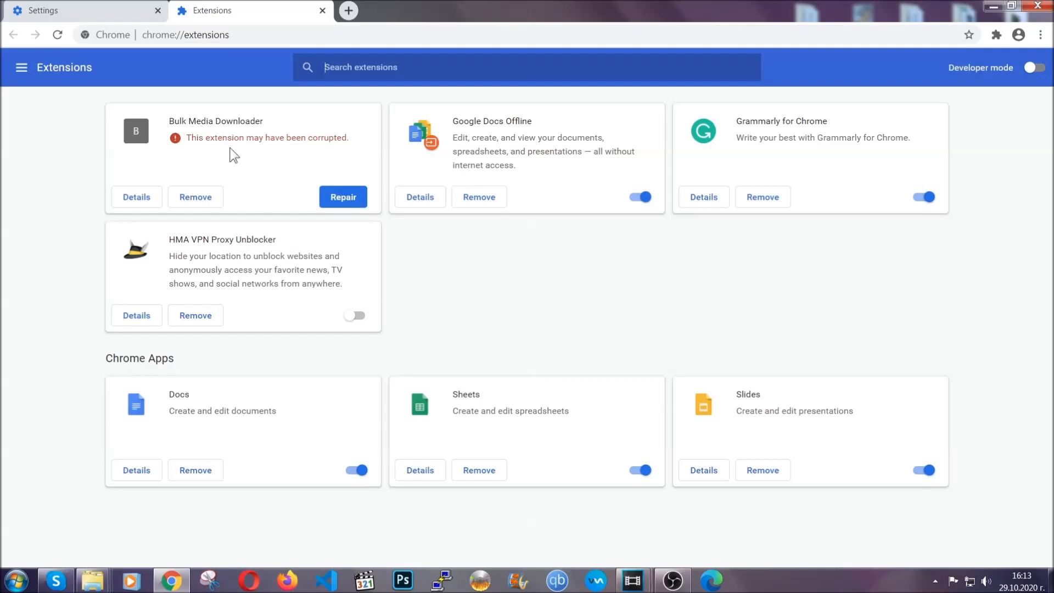
left_click(195, 197)
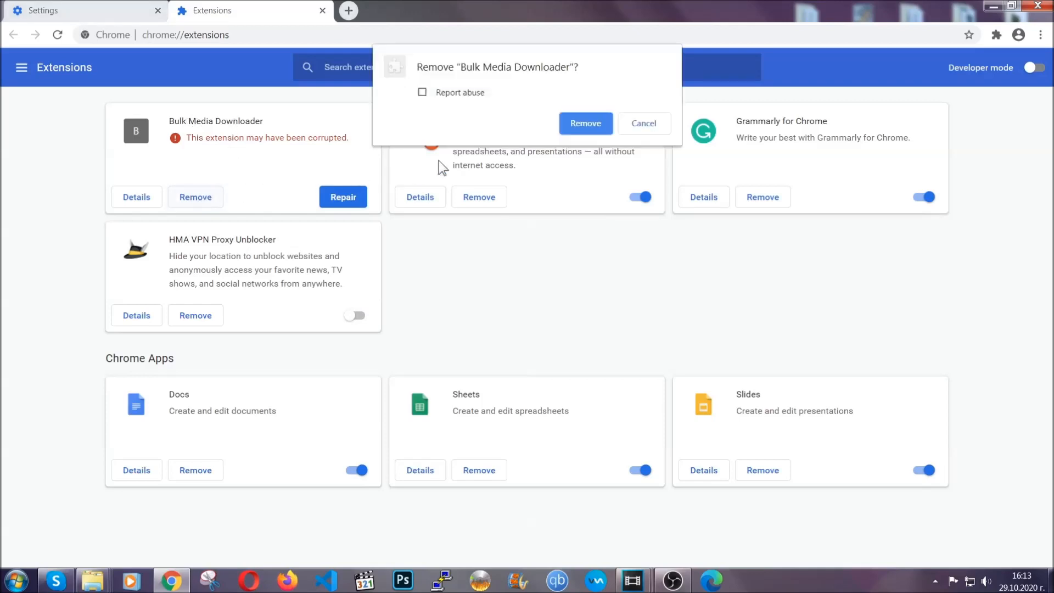
left_click(584, 123)
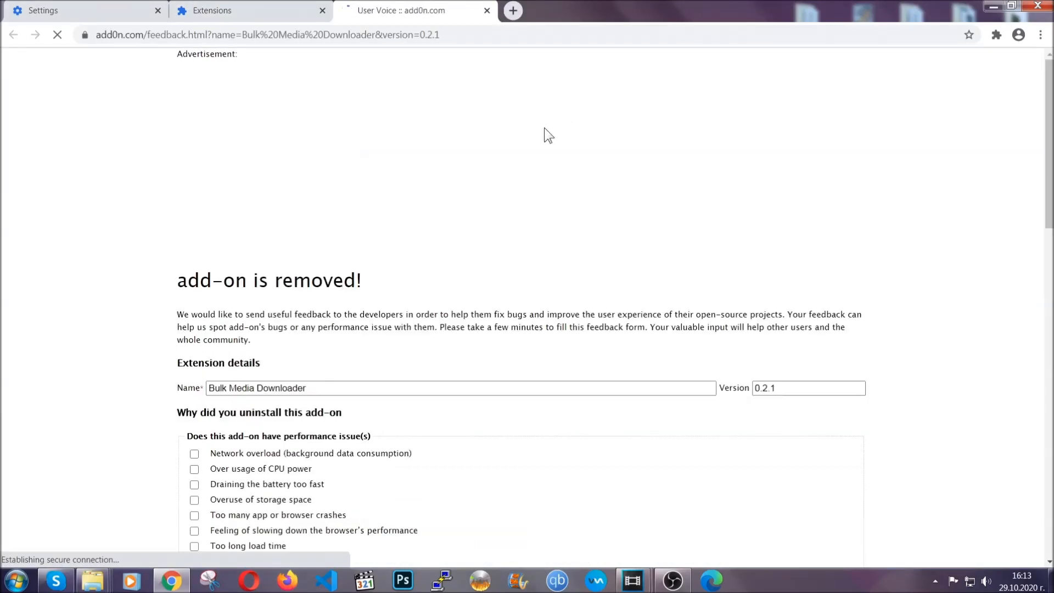
left_click(251, 10)
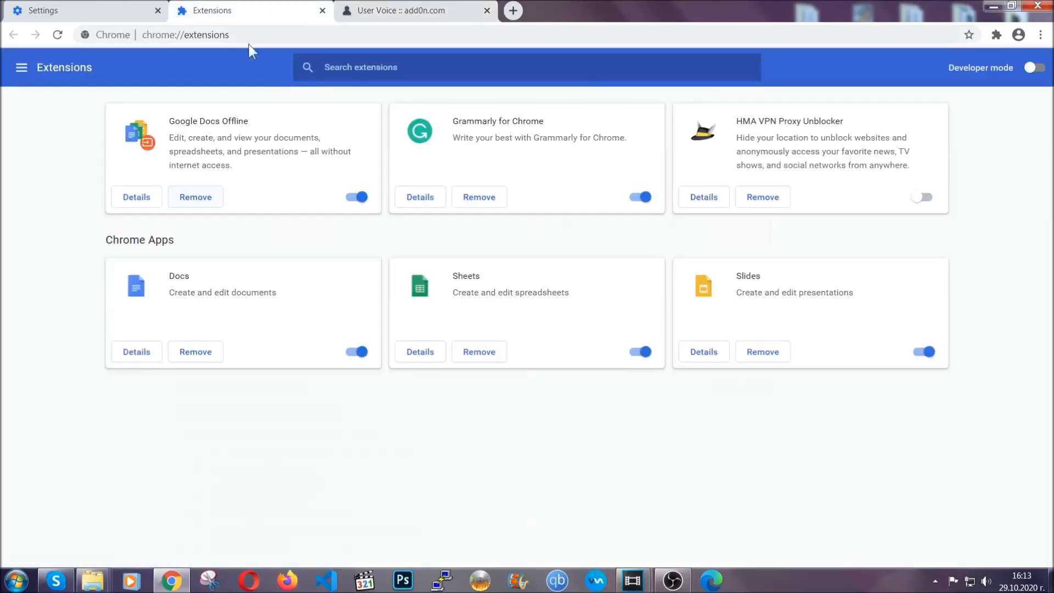
left_click(487, 10)
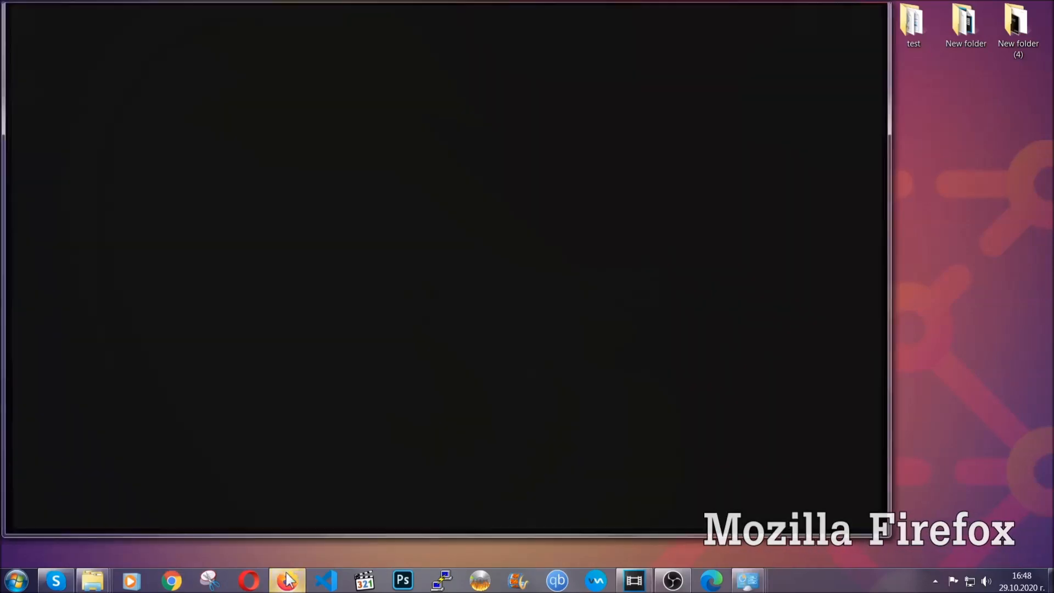
- Refresh Firefox from the about:support page and finish the Import Wizard
left_click(287, 579)
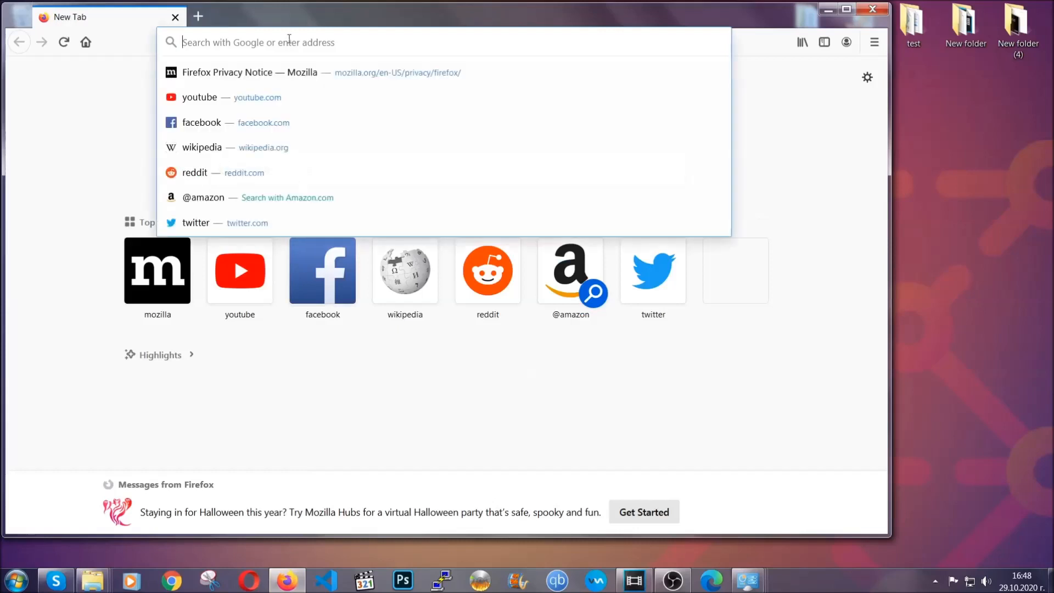
type("about:support")
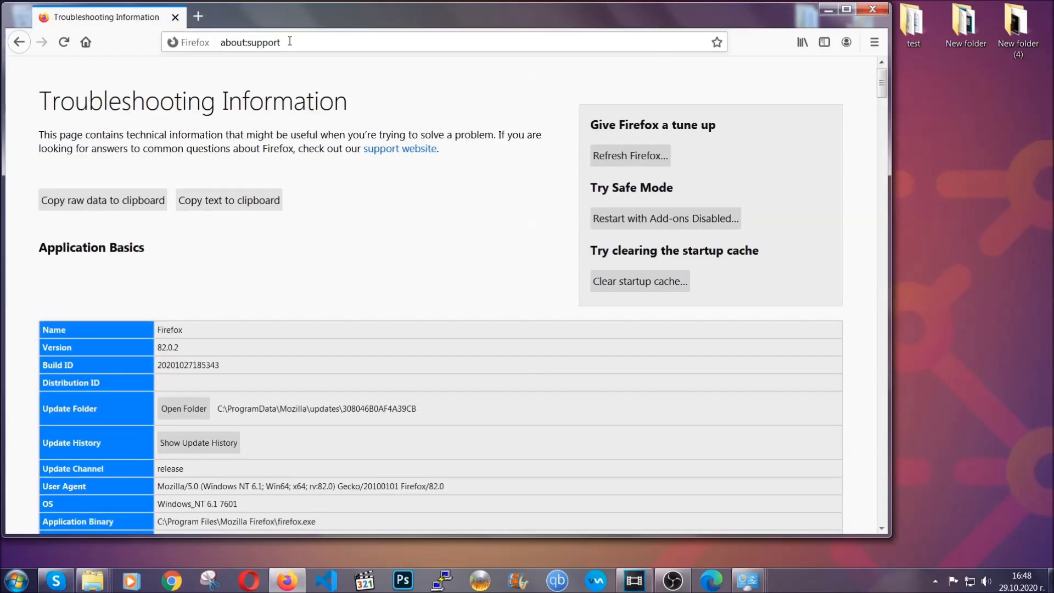
mouse_move(392, 228)
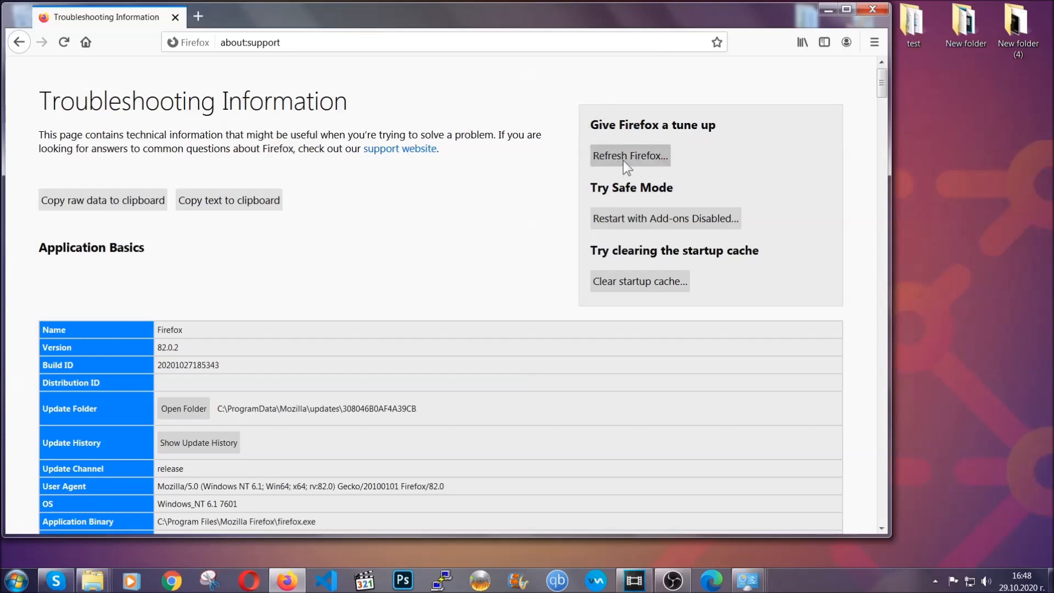
left_click(629, 155)
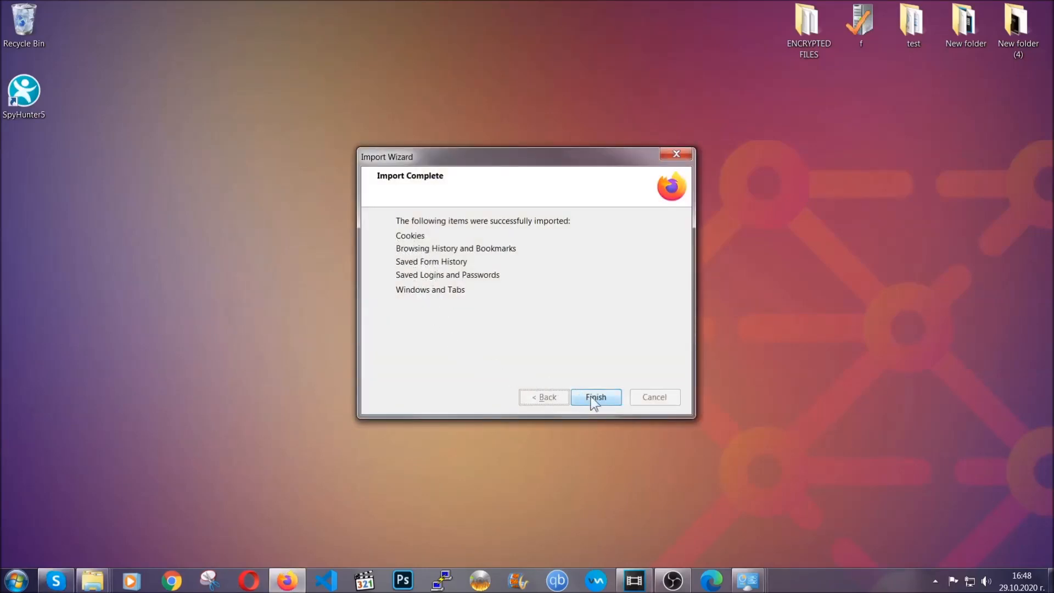
left_click(594, 396)
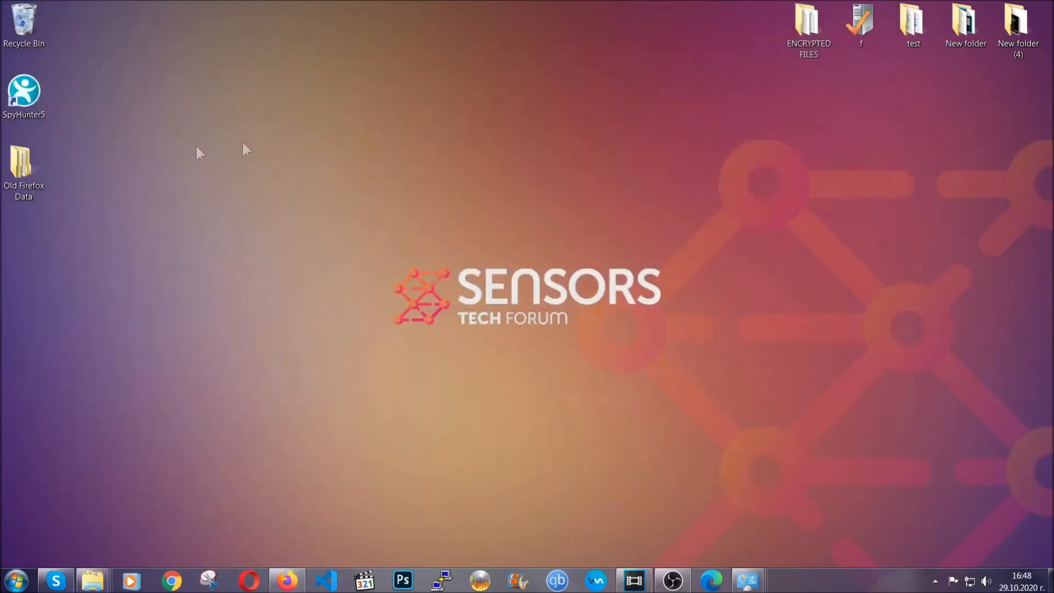
left_click(23, 172)
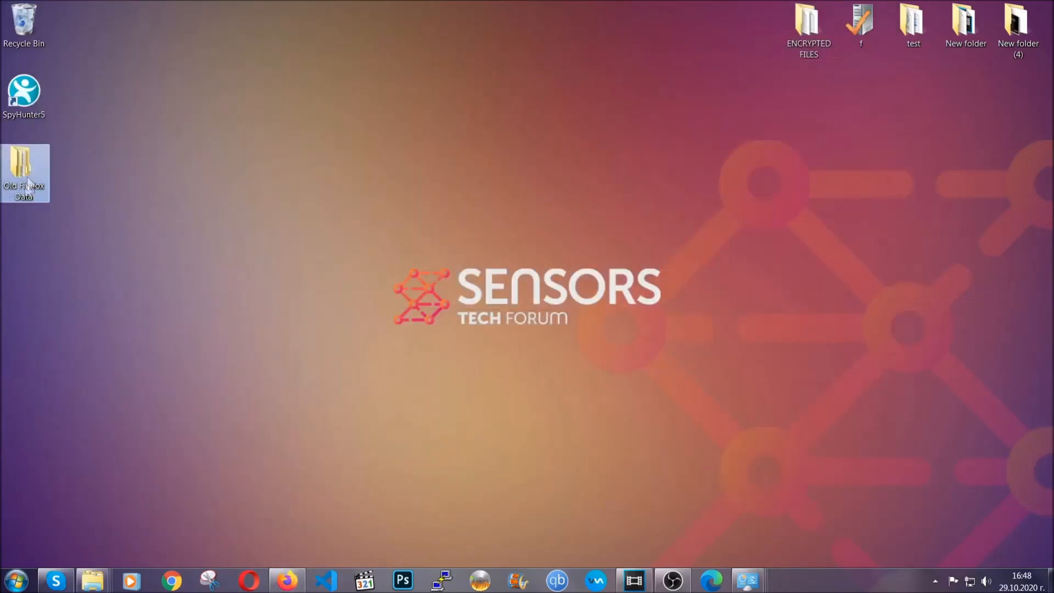
mouse_move(20, 168)
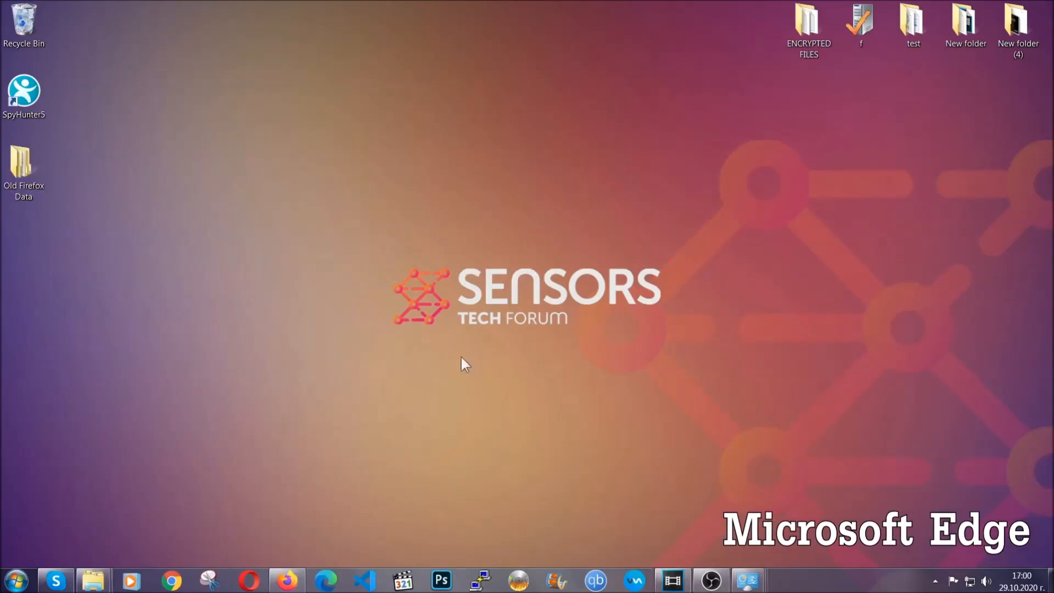
- Clear Edge's all-time browsing data from edge://settings with Passwords left unchecked
left_click(324, 581)
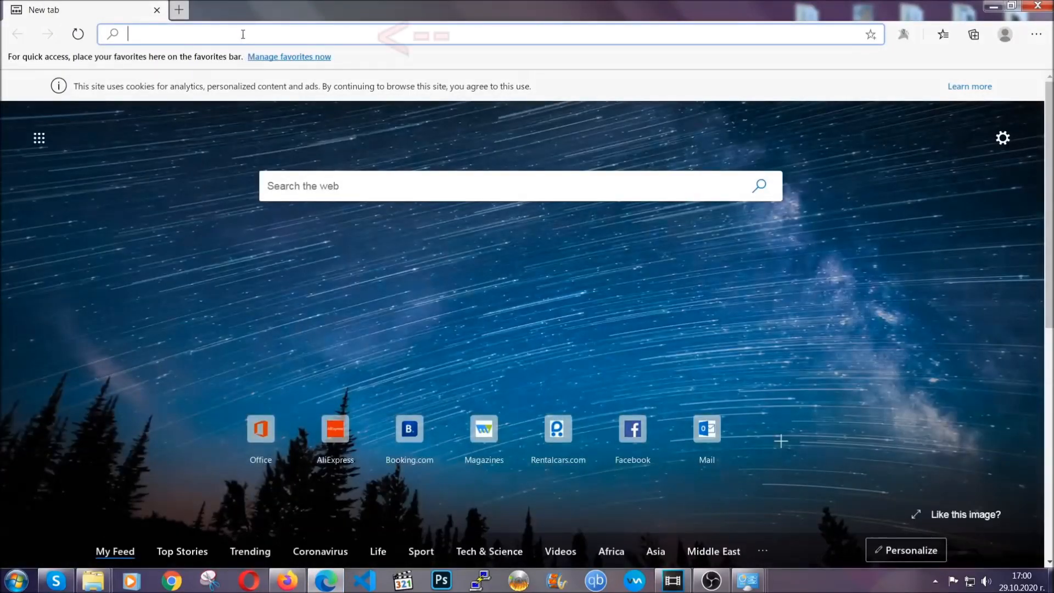
type("edge://version")
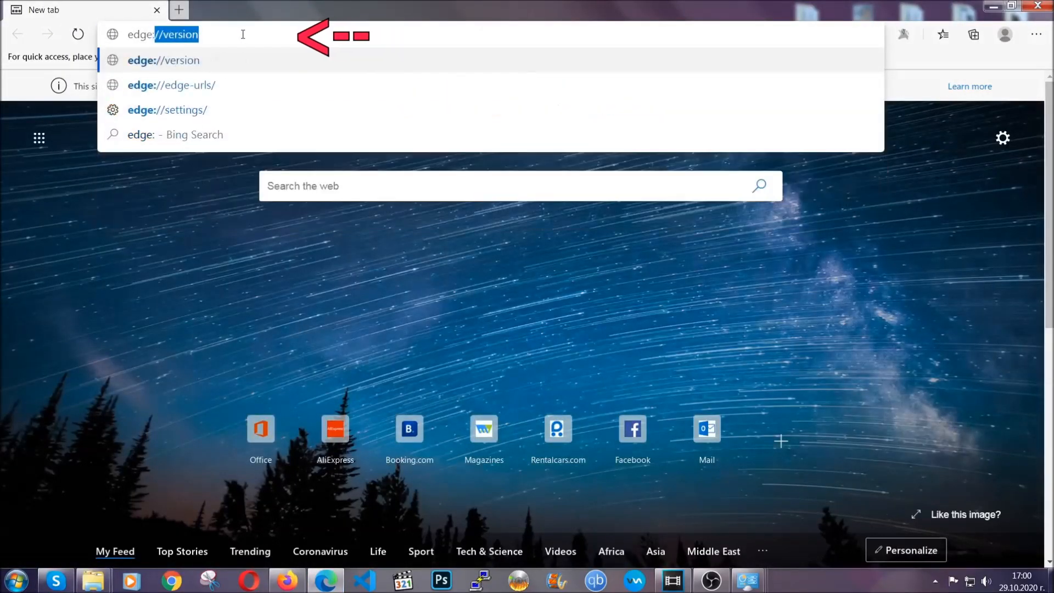
type("edge://settings/clearBrowserData")
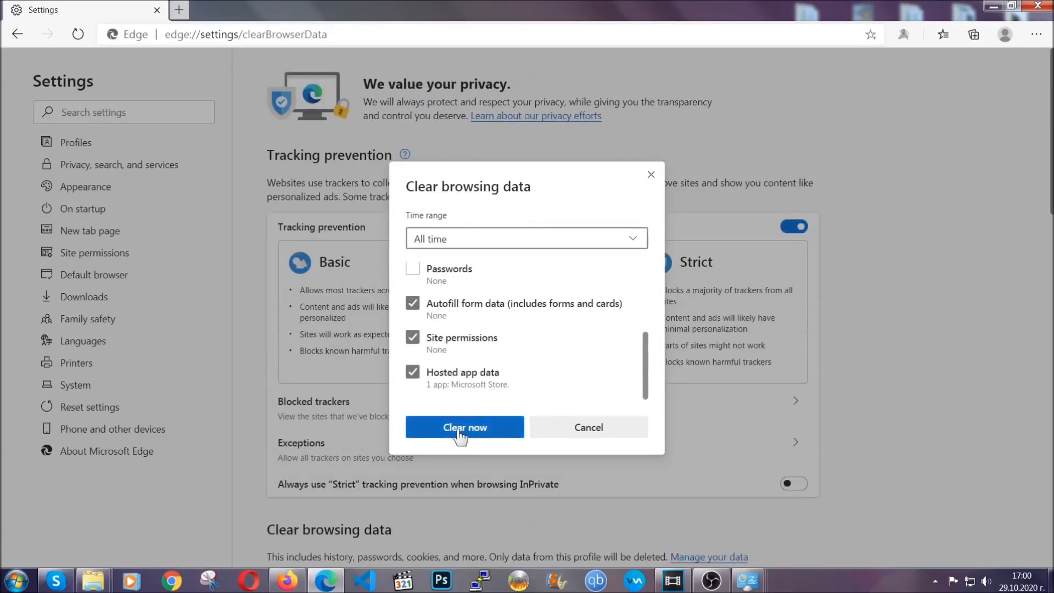
left_click(464, 427)
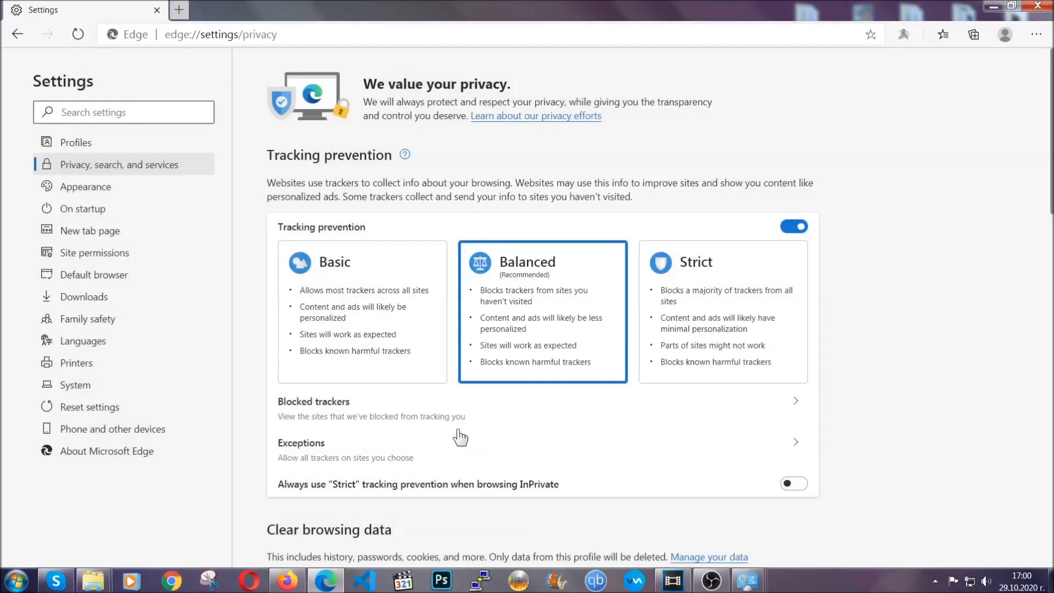
mouse_move(1037, 34)
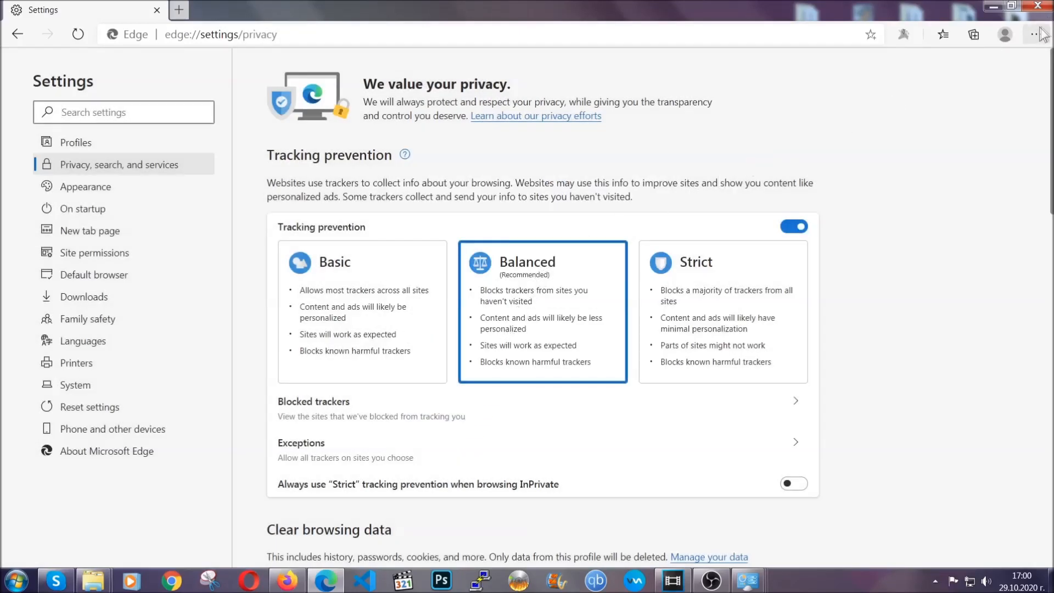
- Remove the Microsoft Store extension from Edge's Extensions page and confirm
left_click(1036, 34)
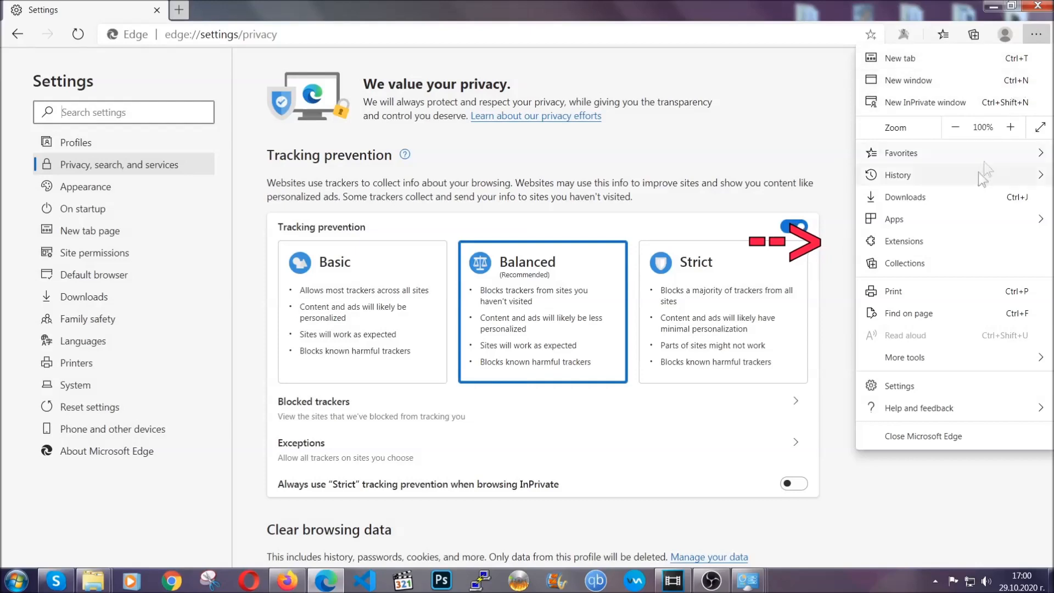
left_click(903, 240)
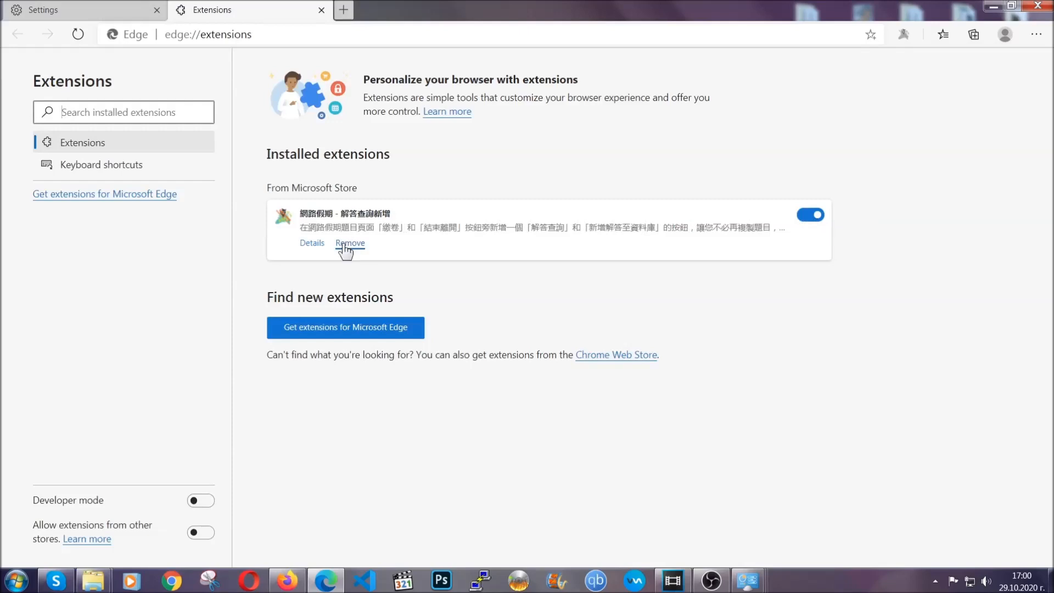
left_click(350, 243)
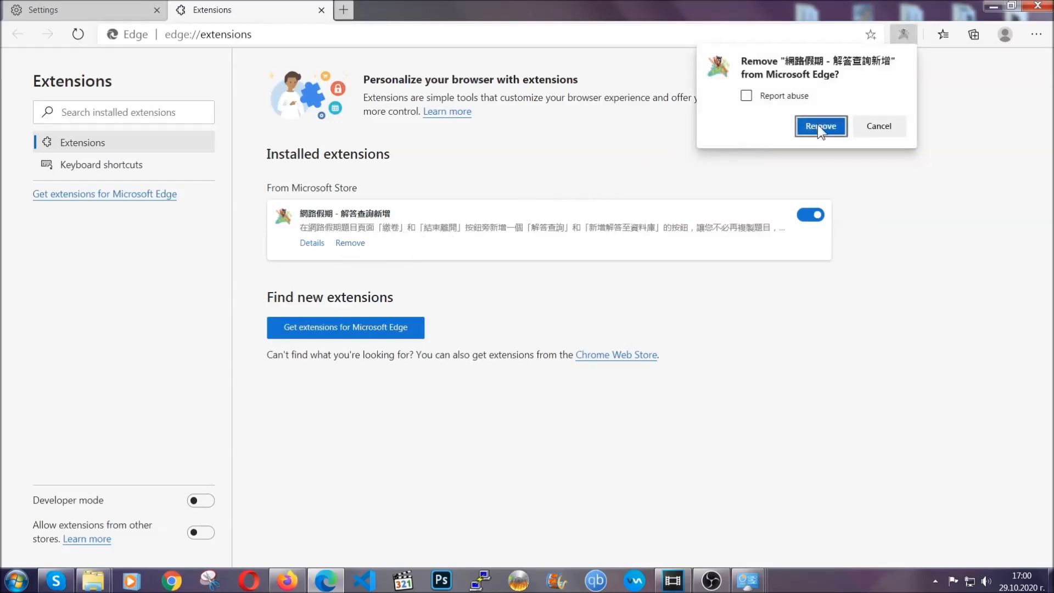
left_click(820, 126)
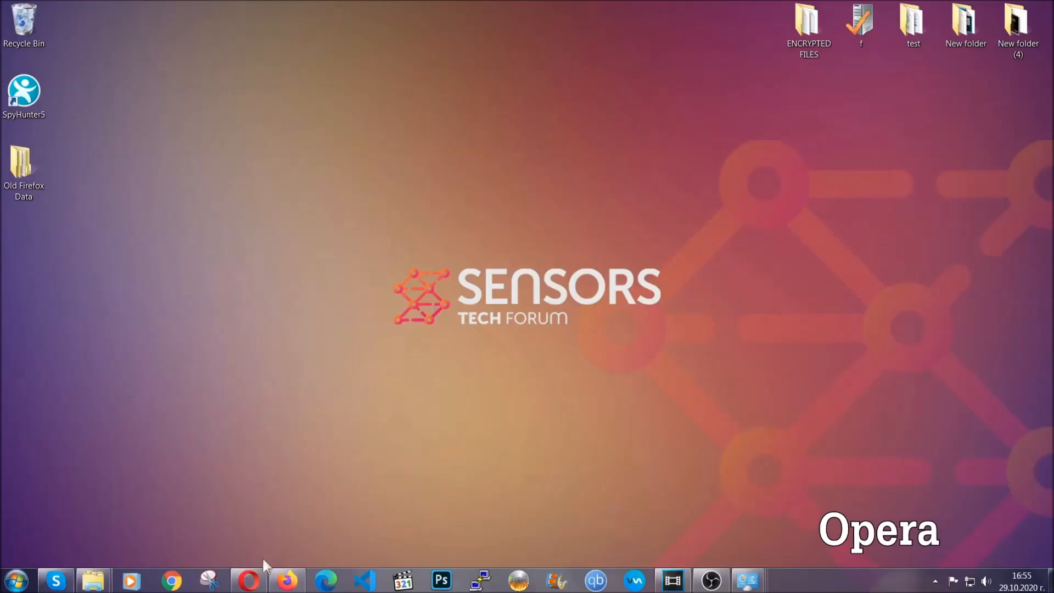
- Launch Opera and go to opera://settings/clearBrowserData
left_click(248, 580)
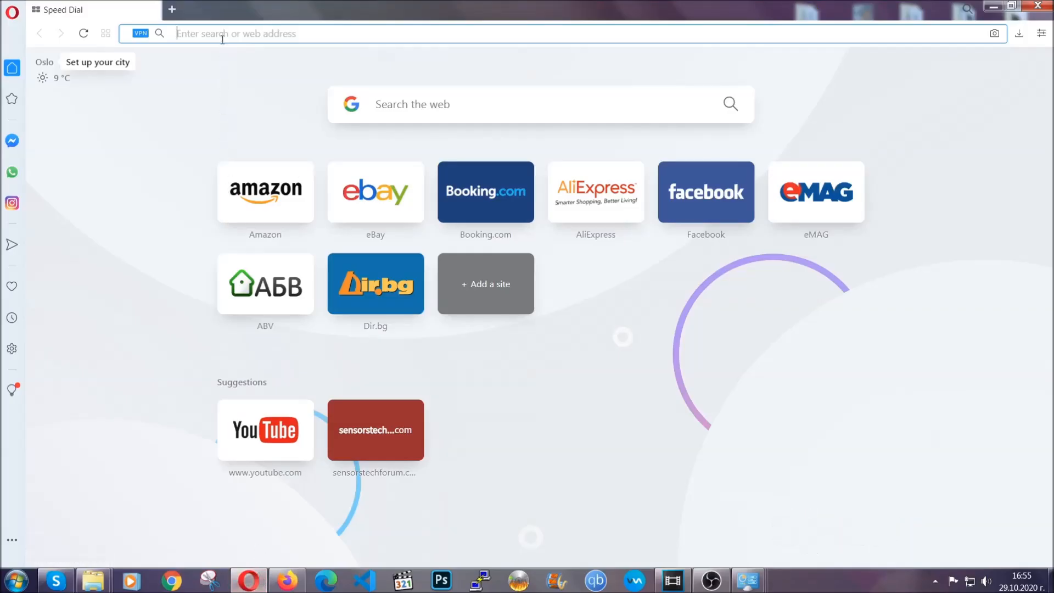
type("opera://se")
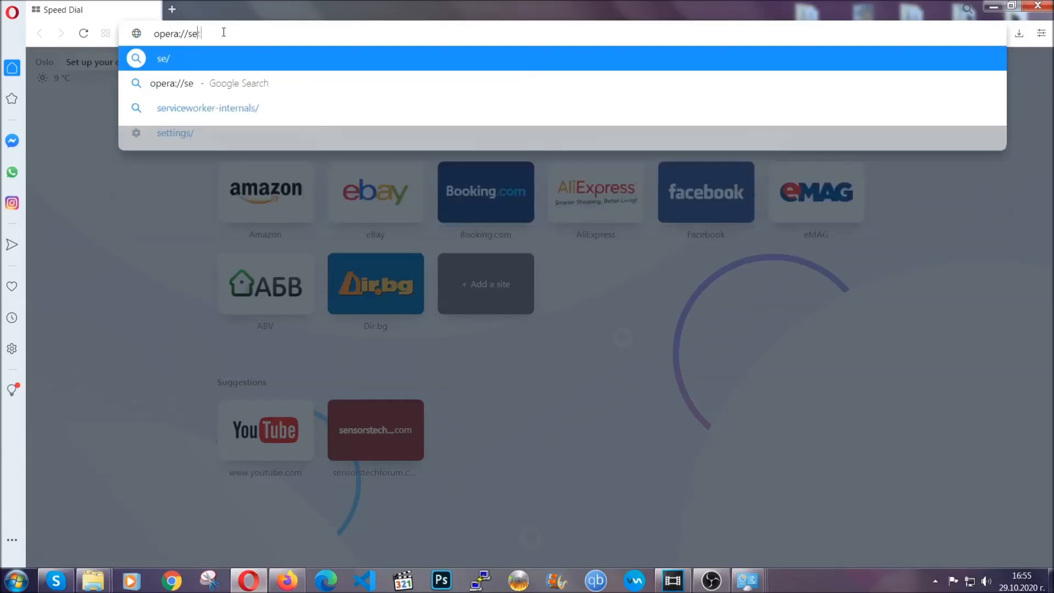
type("ttings/c")
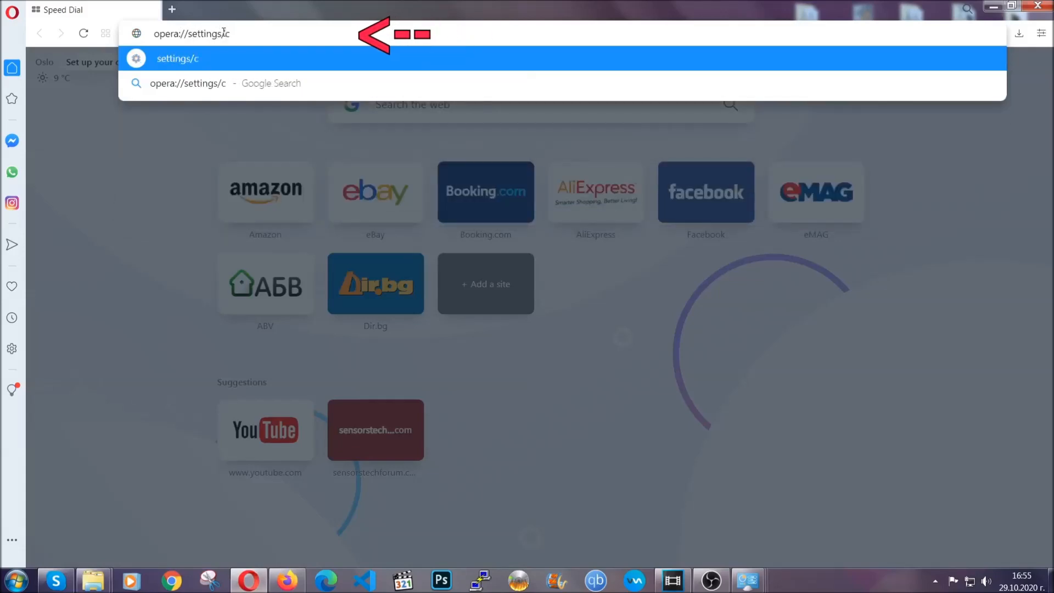
type("learBr")
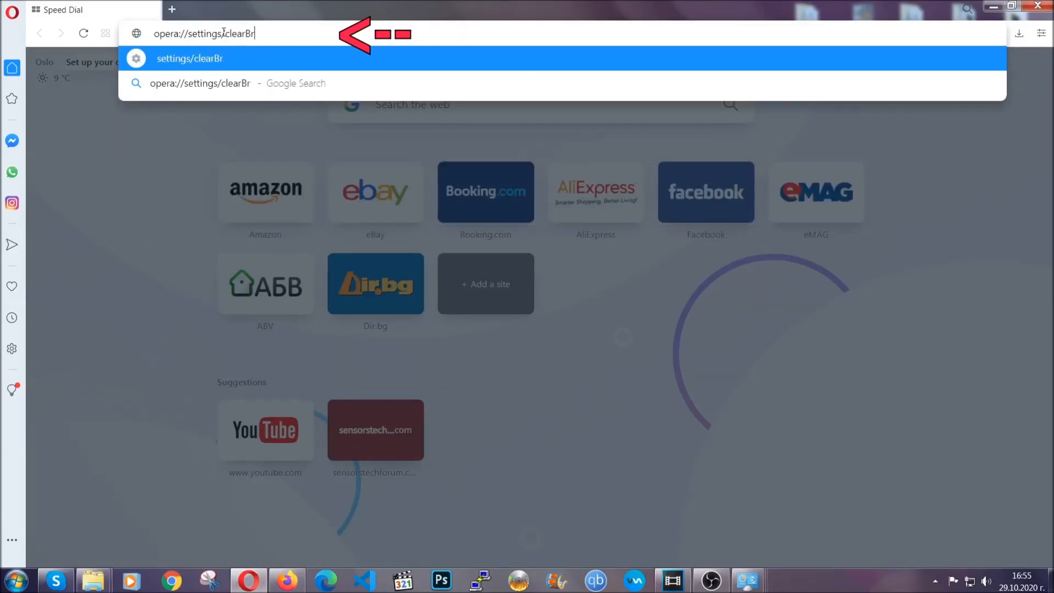
type("owserData")
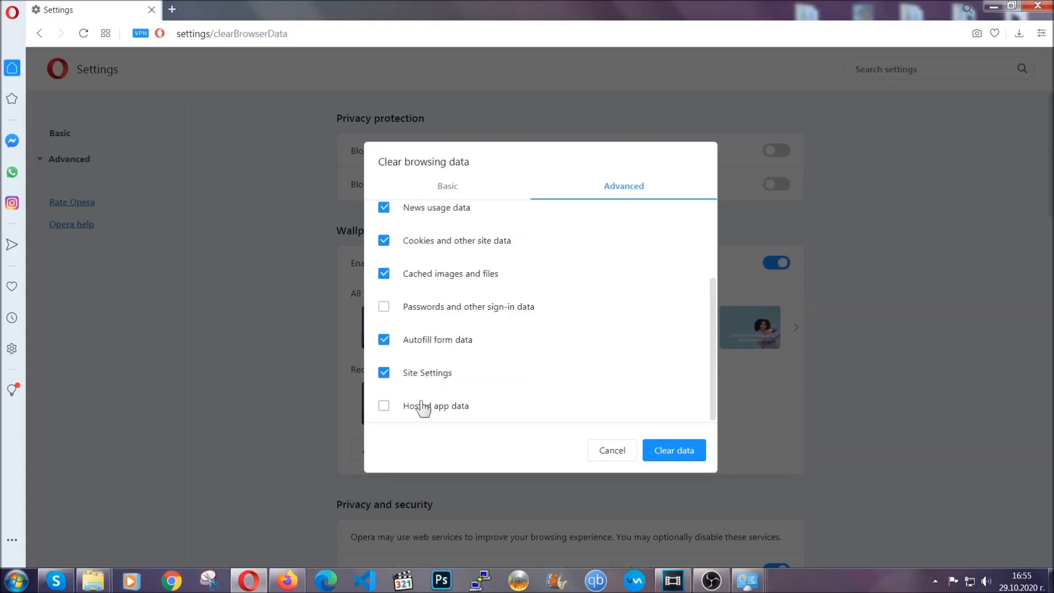
- On the Advanced tab, add Hosted app data and clear the selected browsing data
left_click(383, 405)
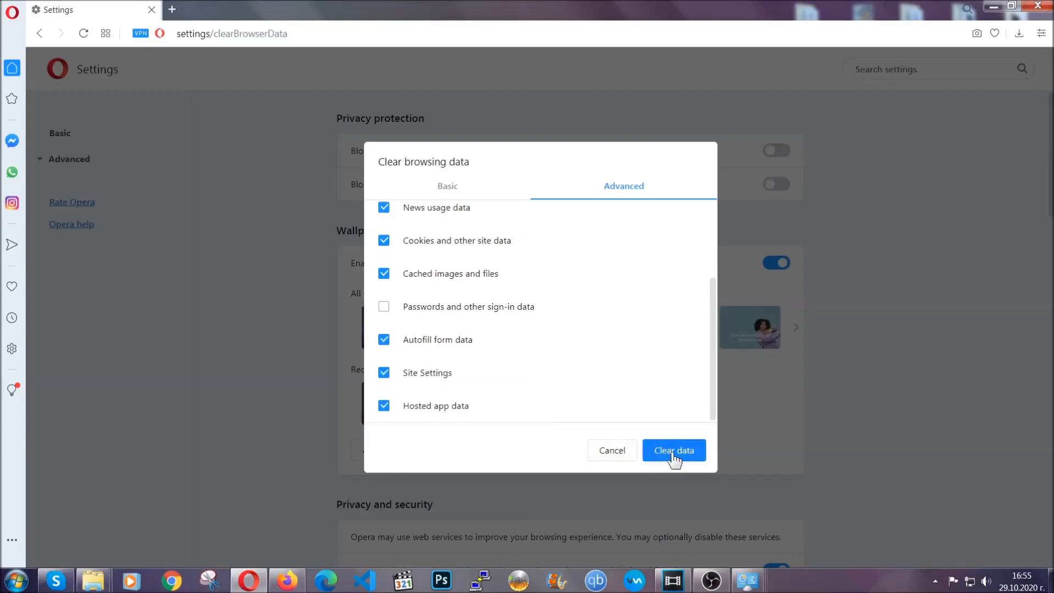
left_click(673, 450)
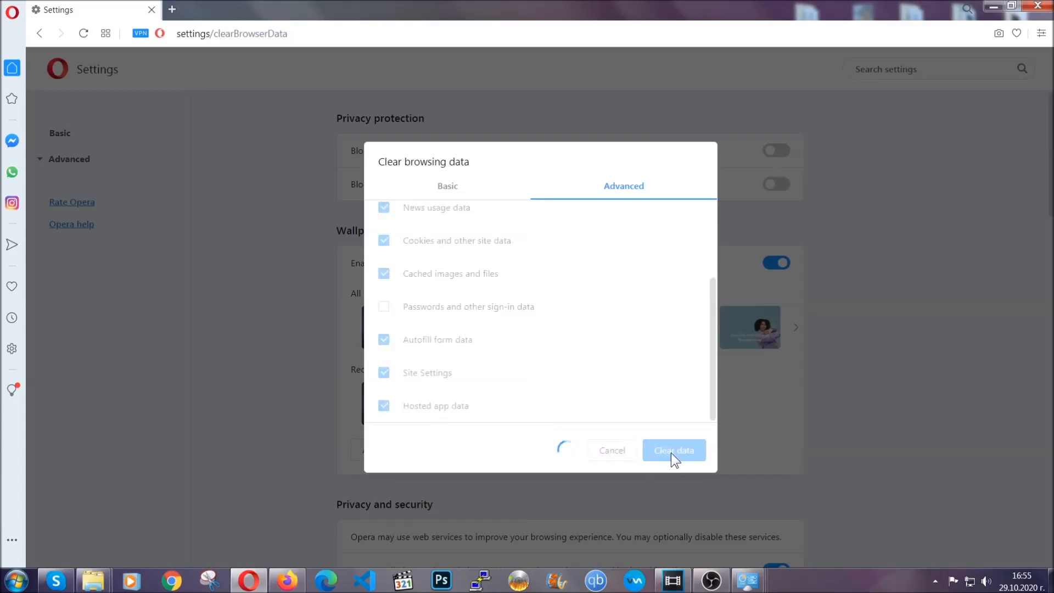
left_click(674, 449)
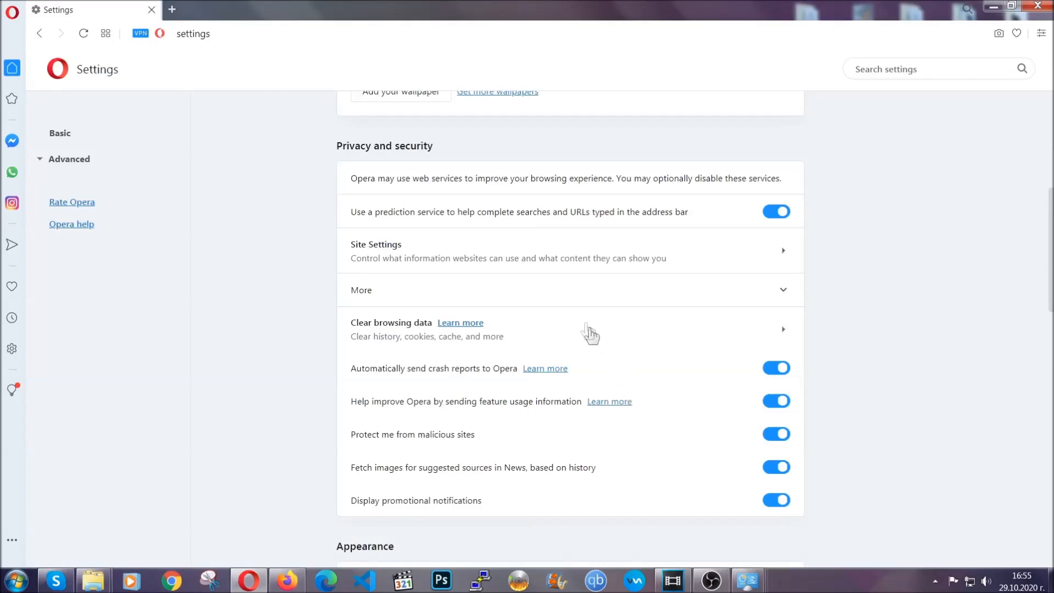
mouse_move(684, 255)
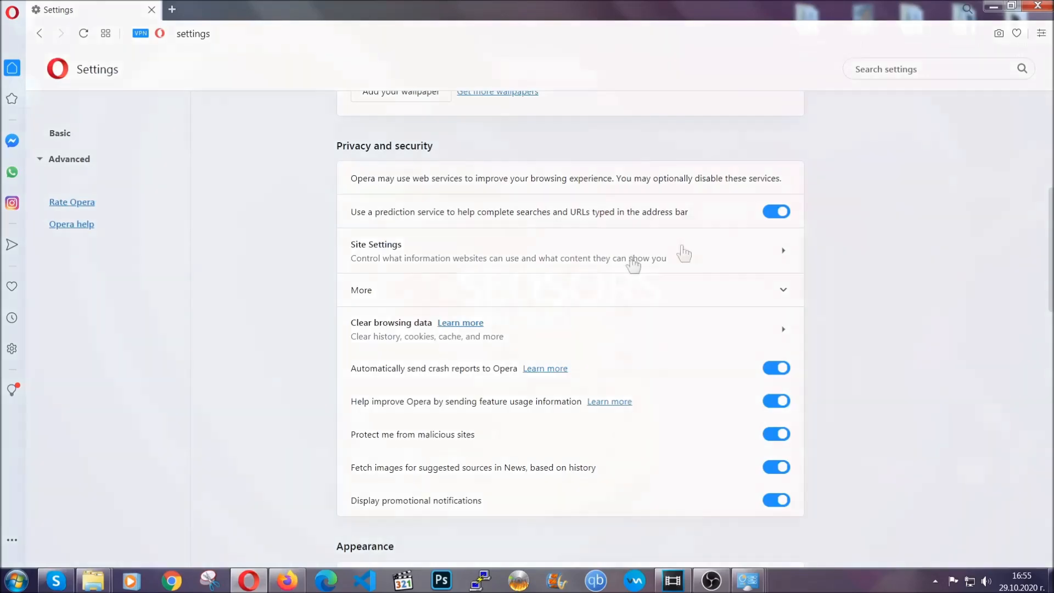